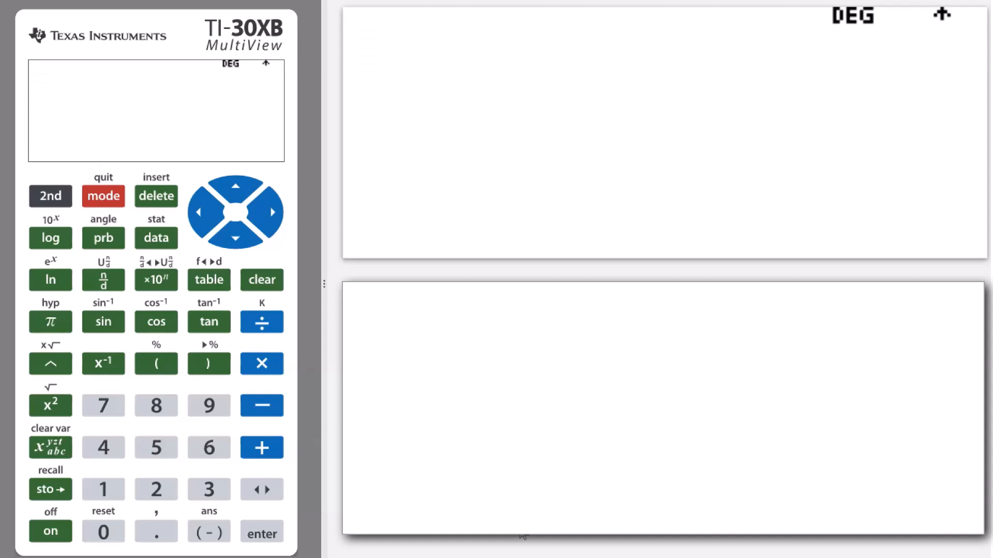
Enter randint(1,100) as the first L1 entry, producing 69
{"action": "left_click", "coordinate": [156, 110]}
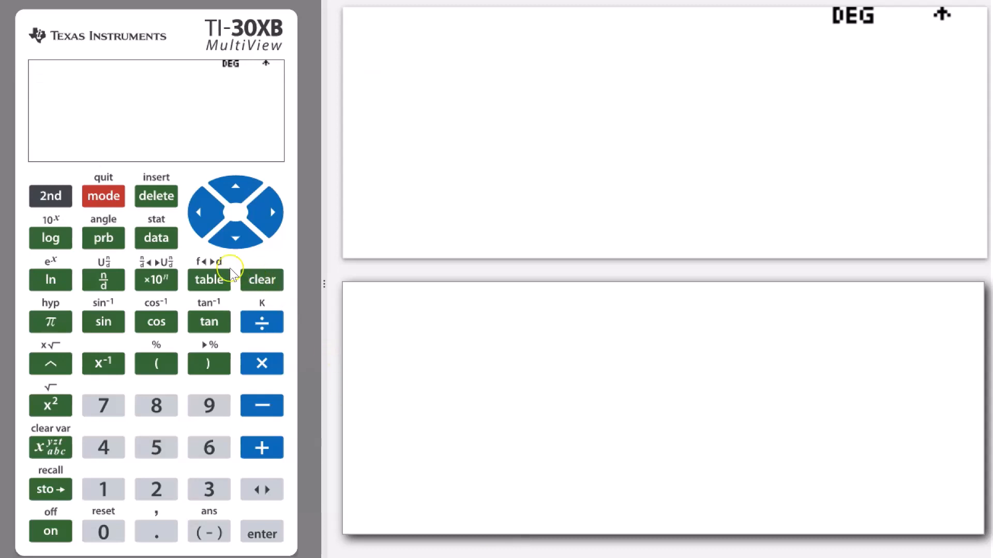
{"action": "left_click", "coordinate": [156, 239]}
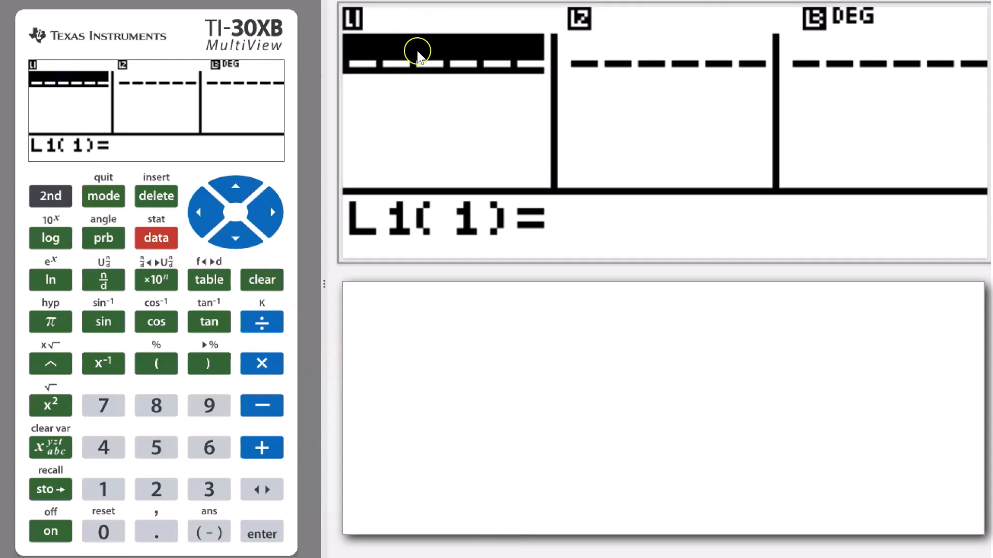
{"action": "mouse_move", "coordinate": [364, 57]}
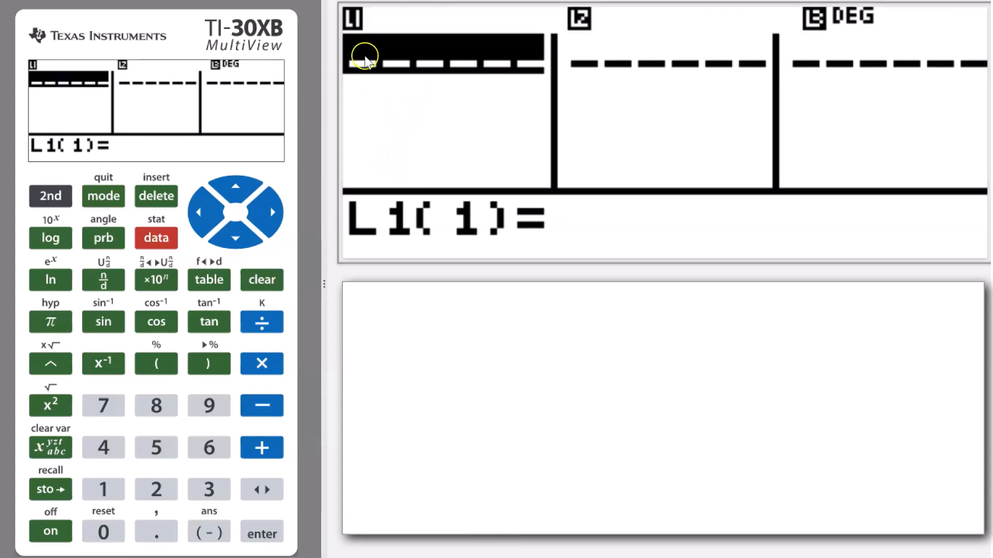
{"action": "mouse_move", "coordinate": [3, 330]}
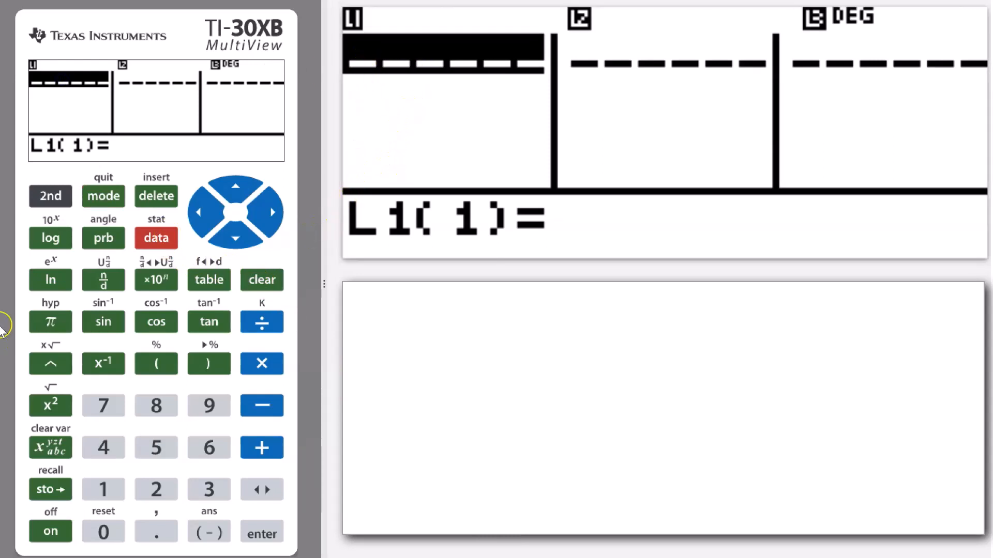
{"action": "mouse_move", "coordinate": [102, 239]}
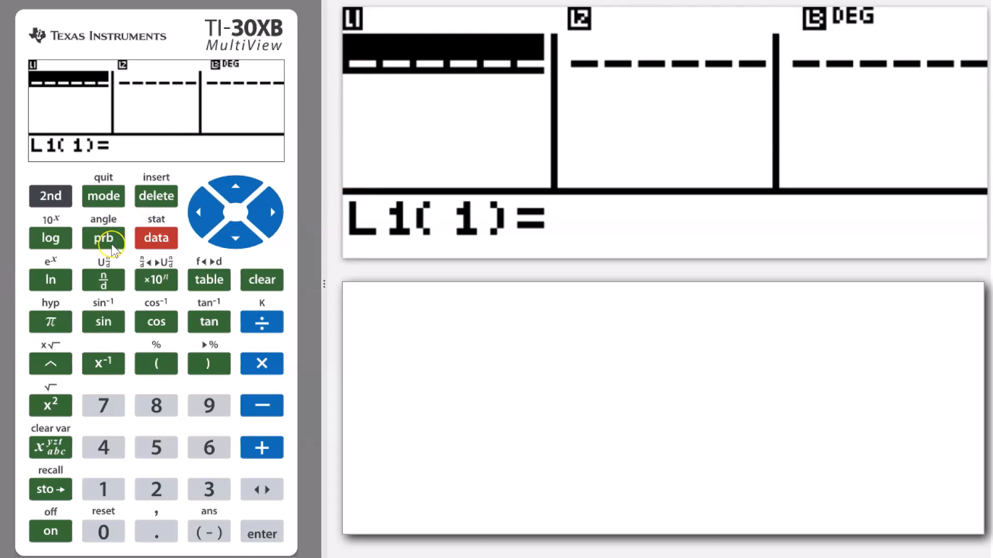
{"action": "left_click", "coordinate": [102, 238]}
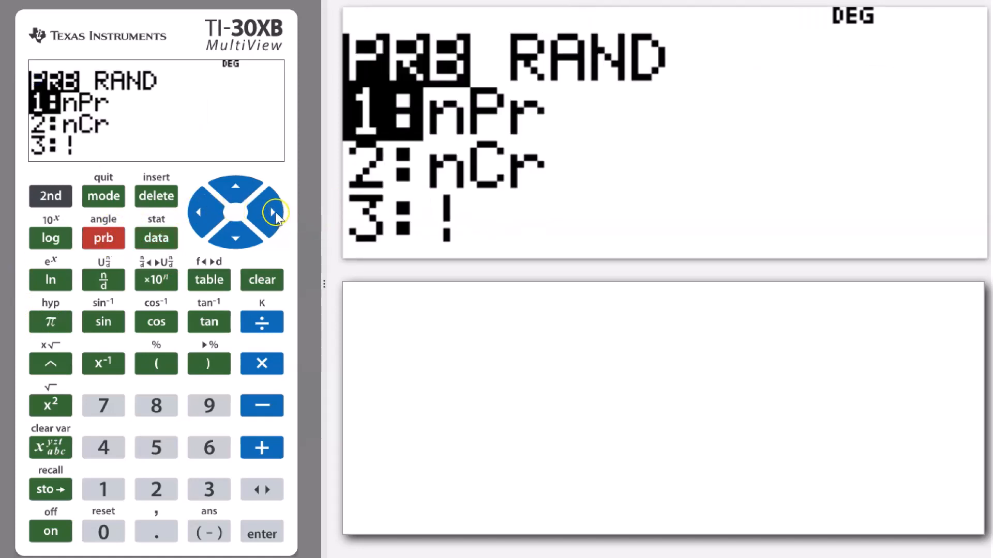
{"action": "left_click", "coordinate": [272, 212]}
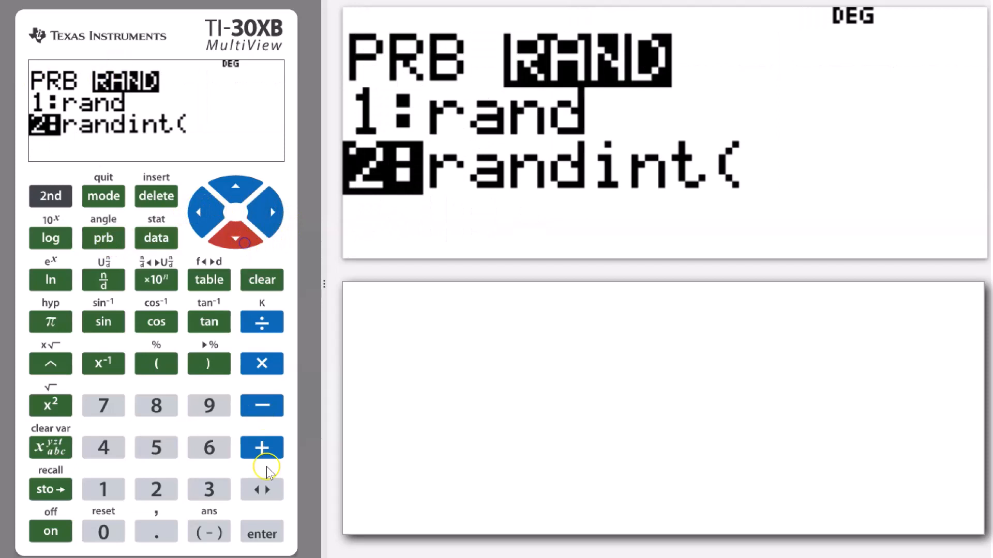
{"action": "left_click", "coordinate": [262, 533]}
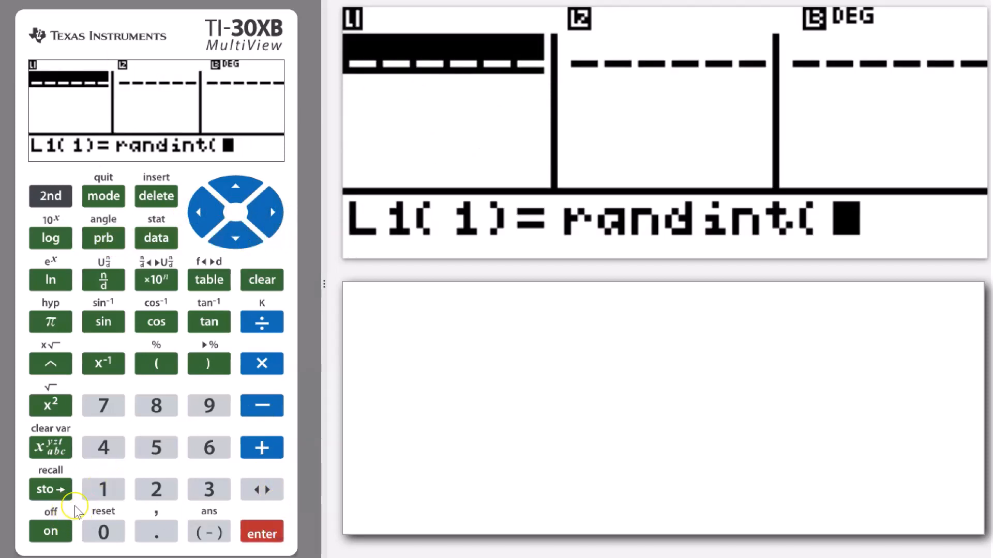
{"action": "left_click", "coordinate": [102, 490]}
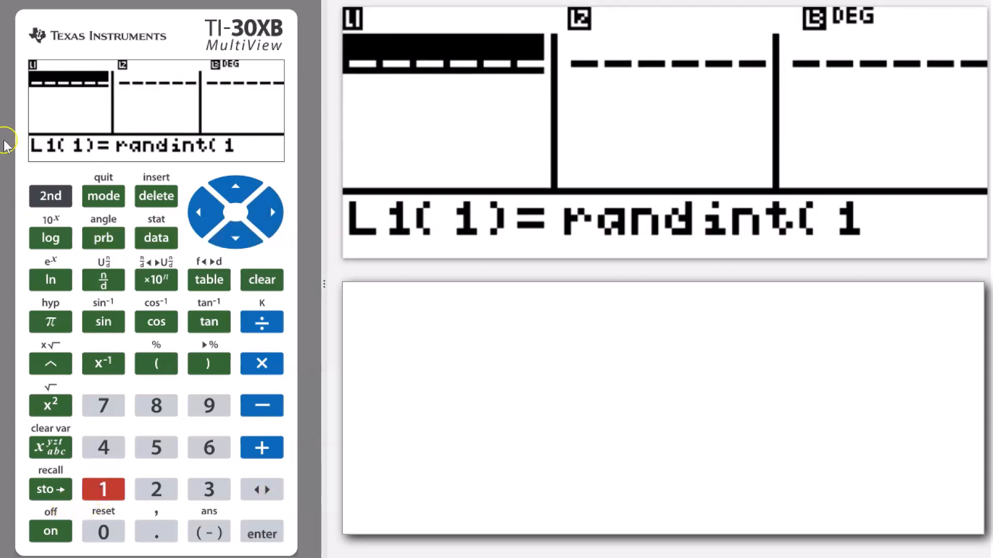
{"action": "left_click", "coordinate": [156, 531]}
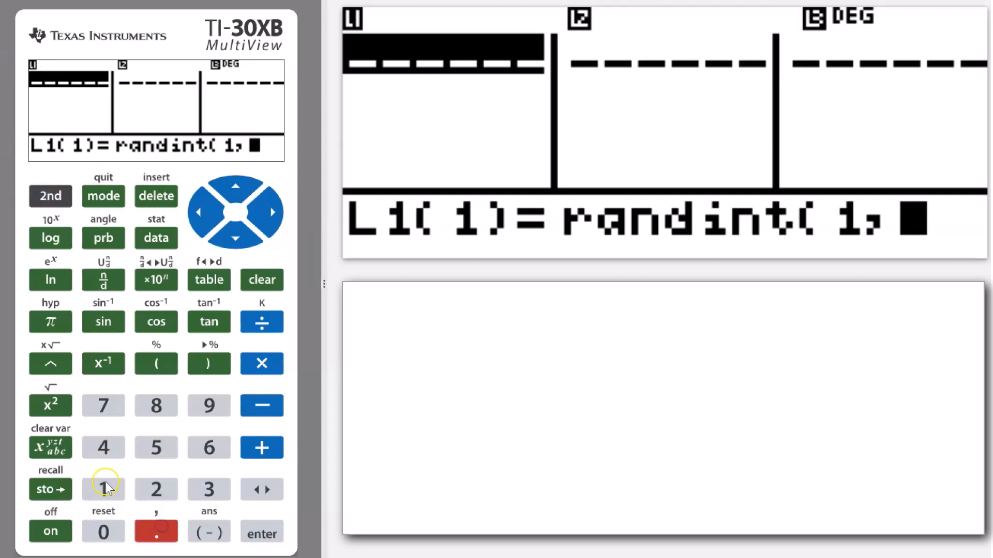
{"action": "left_click", "coordinate": [102, 531]}
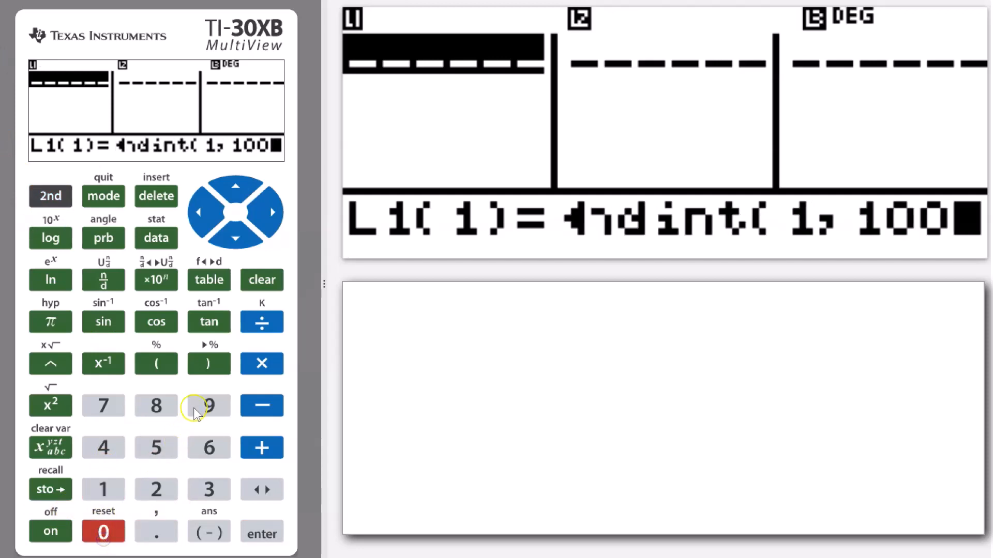
{"action": "left_click", "coordinate": [261, 532]}
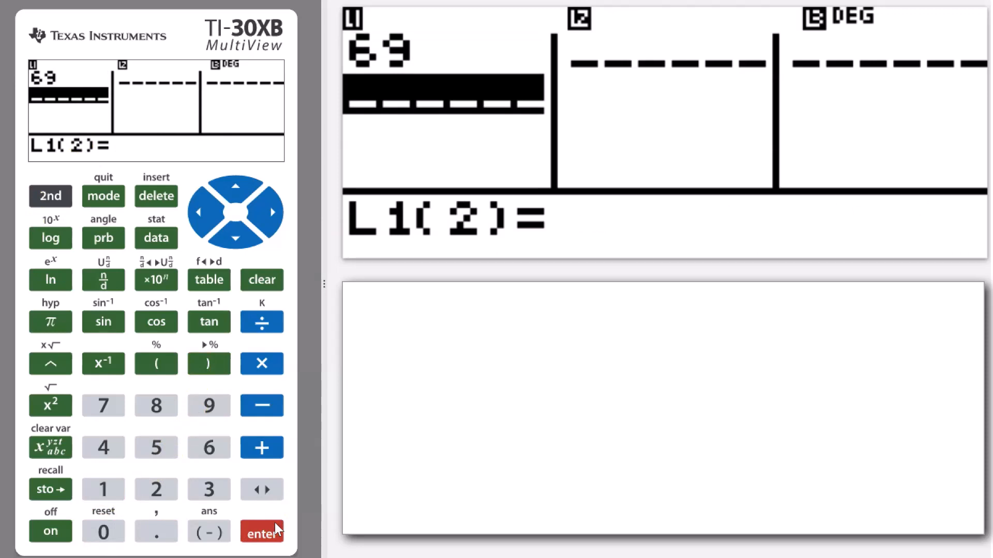
Add more randint(1,100) entries to L1, giving values 43, 61 and 60
{"action": "left_click", "coordinate": [102, 238]}
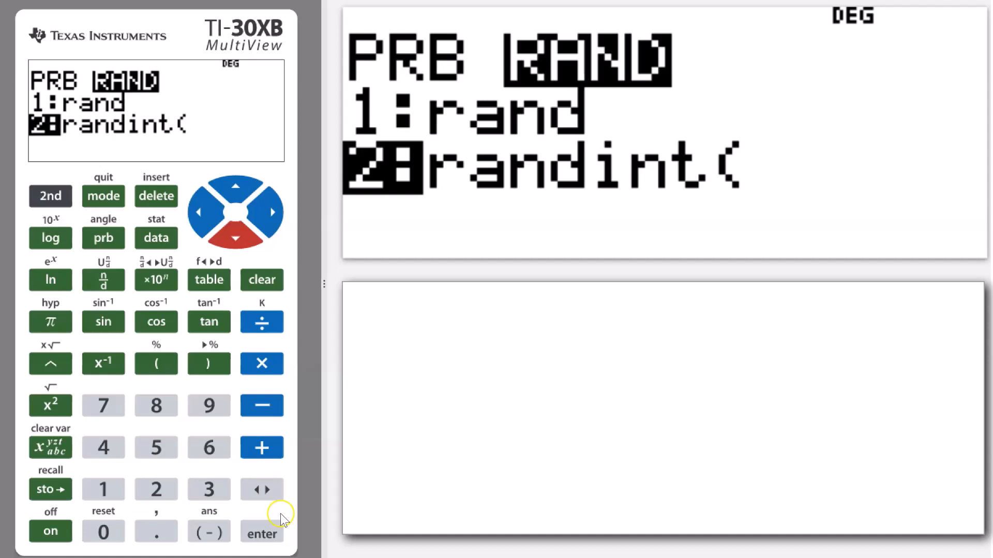
{"action": "left_click", "coordinate": [102, 490]}
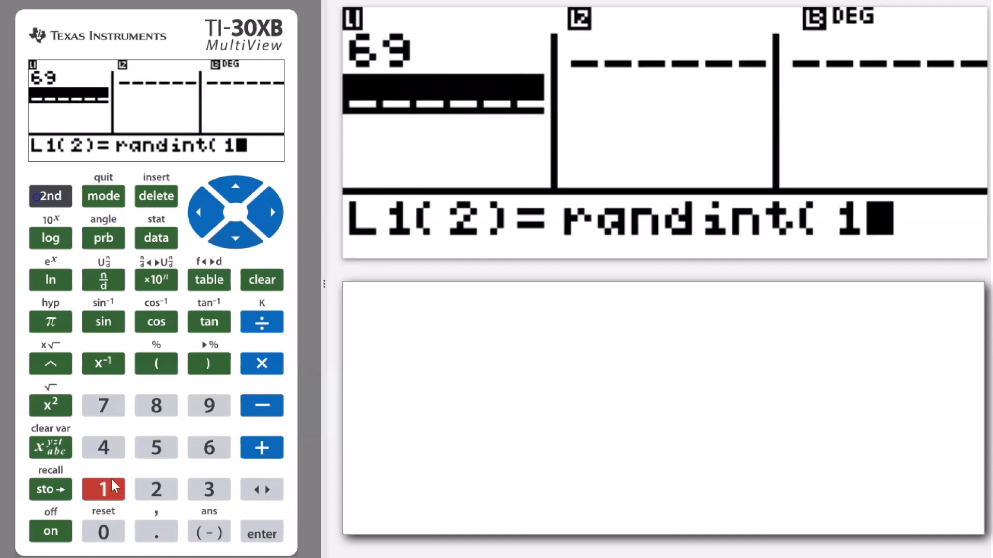
{"action": "left_click", "coordinate": [50, 195]}
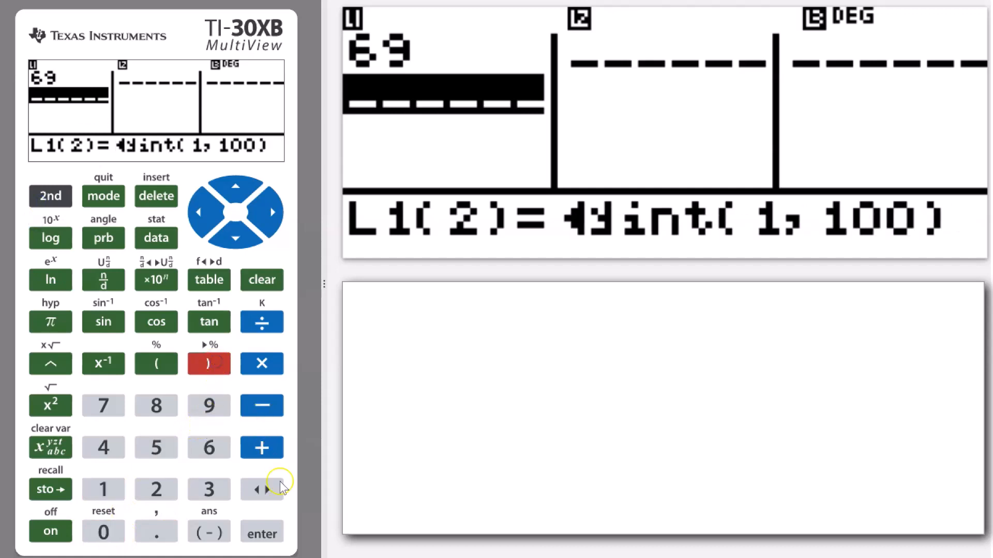
{"action": "left_click", "coordinate": [261, 533]}
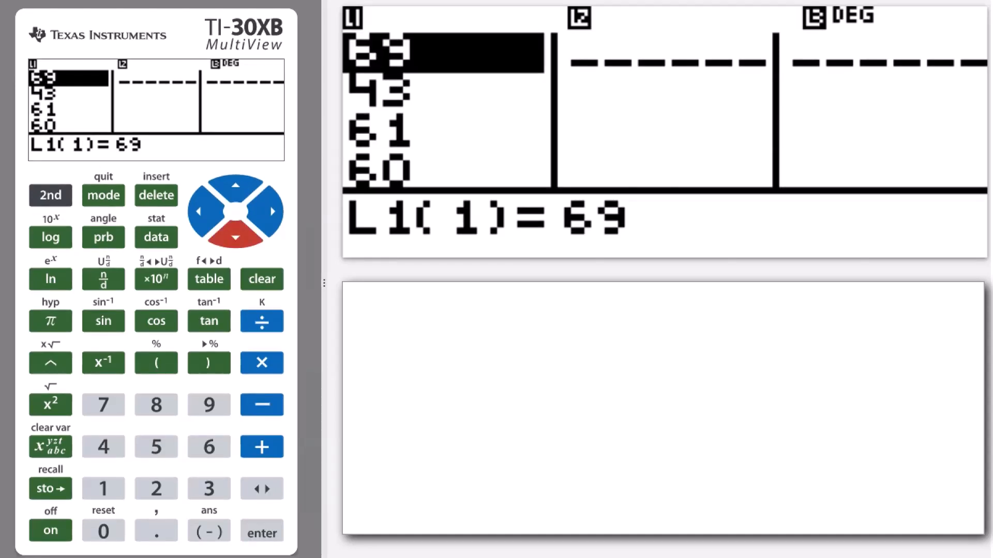
{"action": "left_click", "coordinate": [234, 239]}
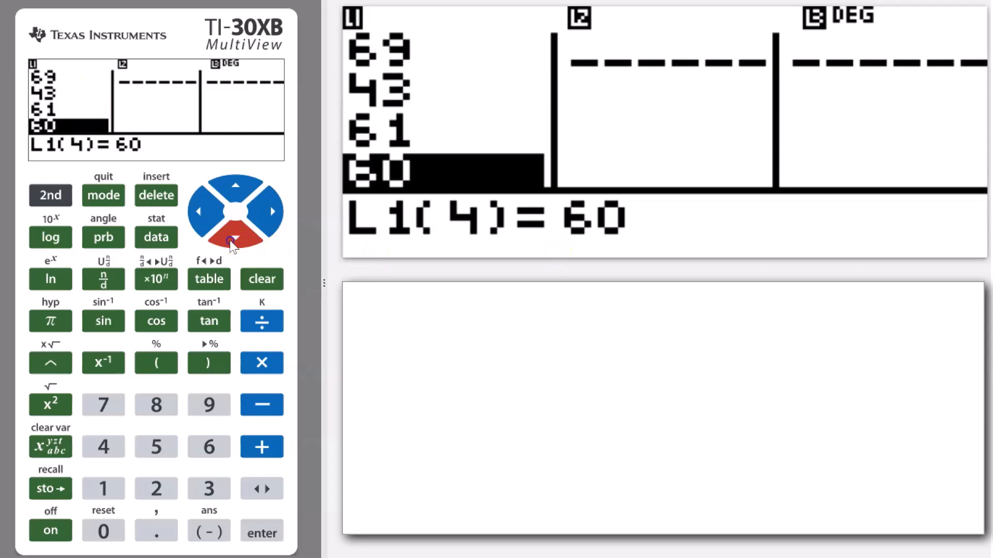
{"action": "left_click", "coordinate": [235, 242]}
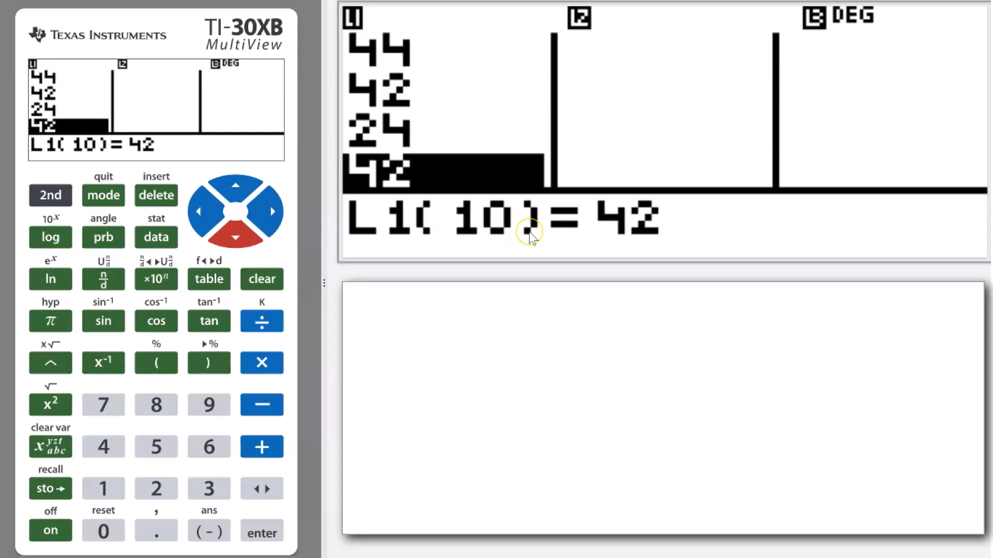
{"action": "mouse_move", "coordinate": [530, 238]}
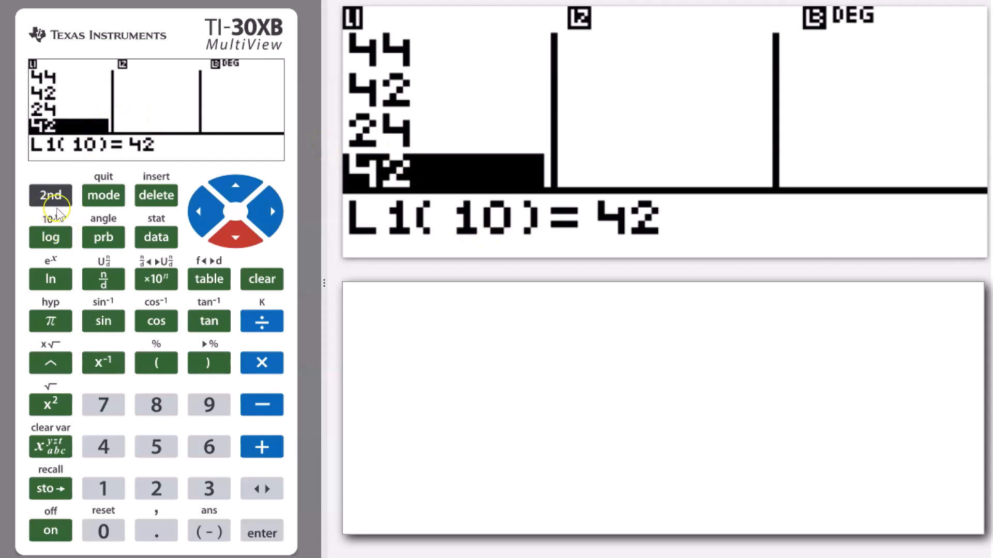
Quit the lists to the home screen and choose 1-Var Stats from the STAT menu
{"action": "left_click", "coordinate": [102, 195]}
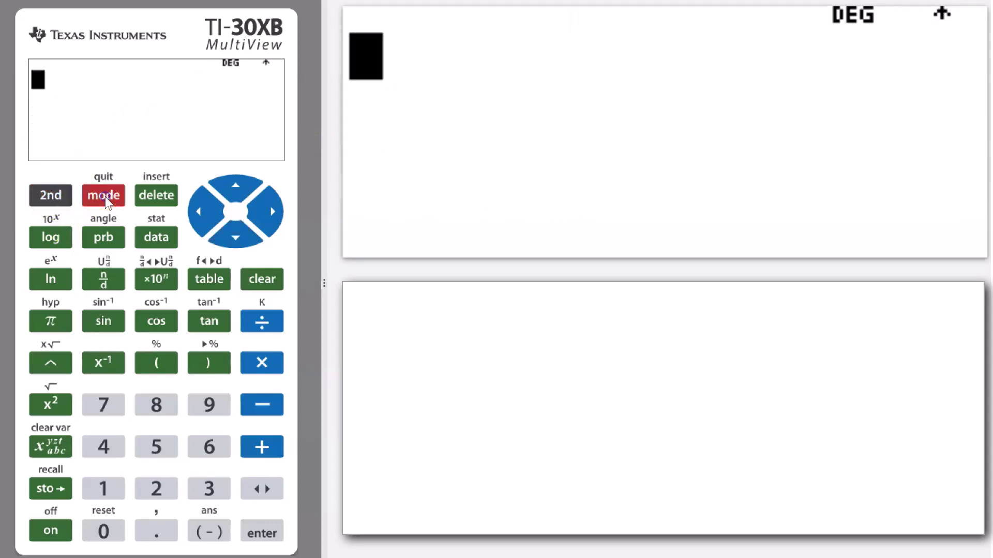
{"action": "mouse_move", "coordinate": [155, 237]}
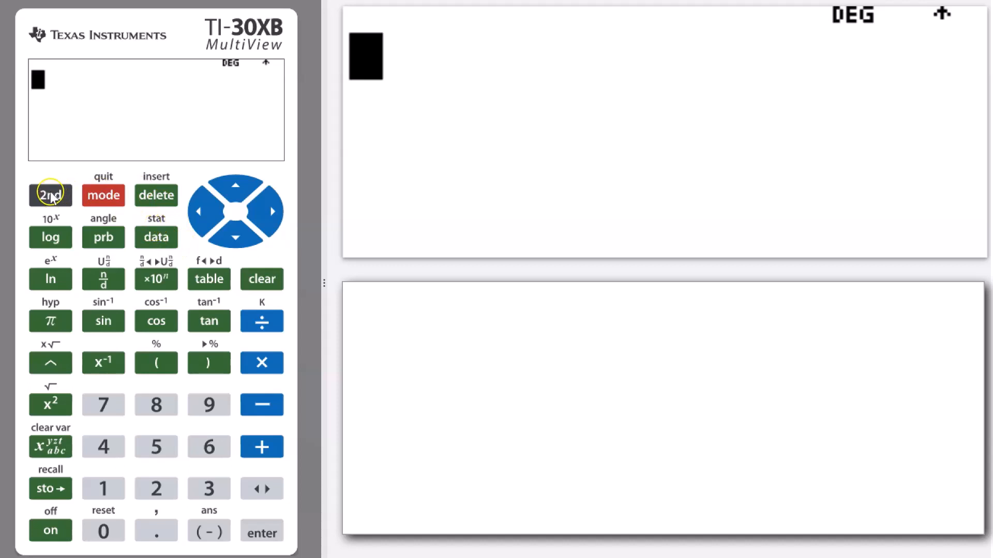
{"action": "left_click", "coordinate": [155, 237]}
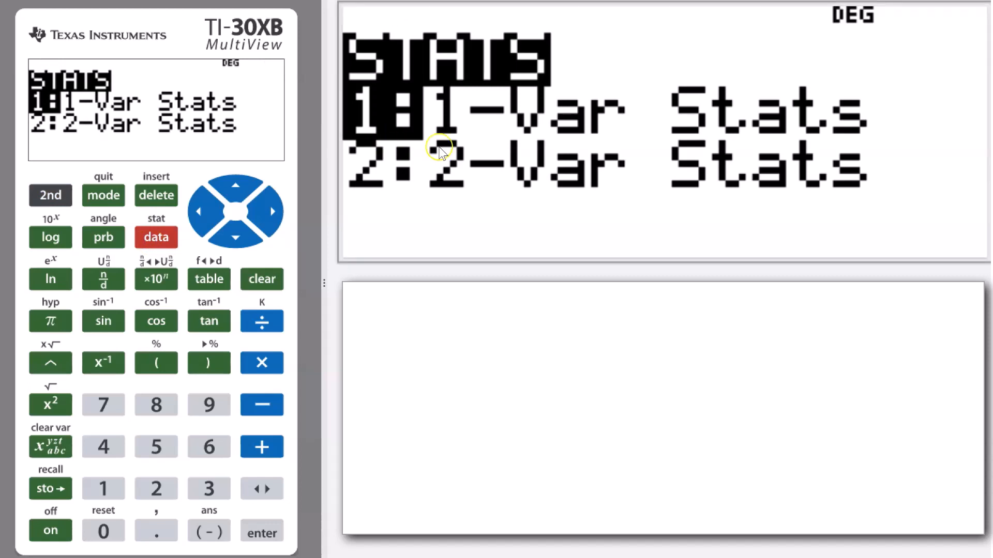
{"action": "mouse_move", "coordinate": [551, 113]}
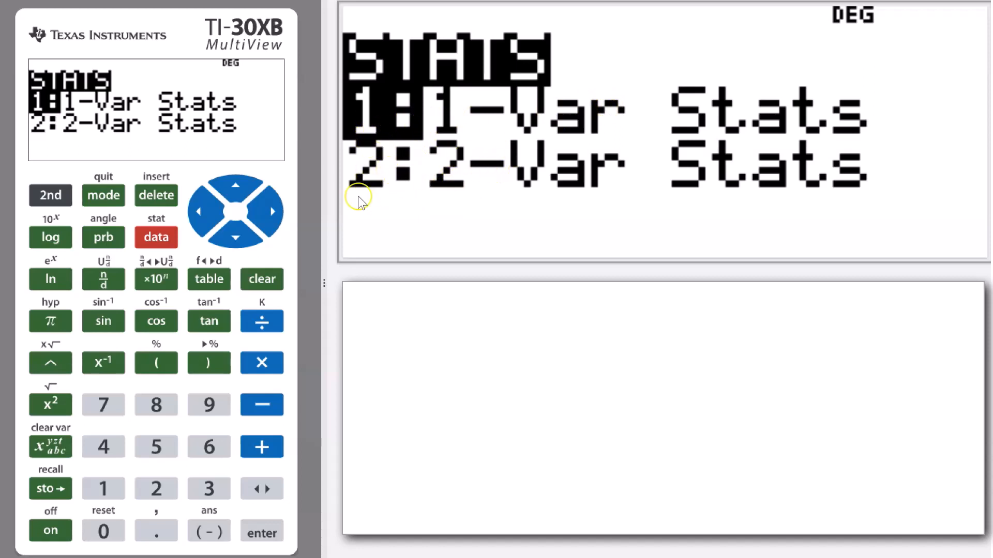
{"action": "left_click", "coordinate": [260, 531]}
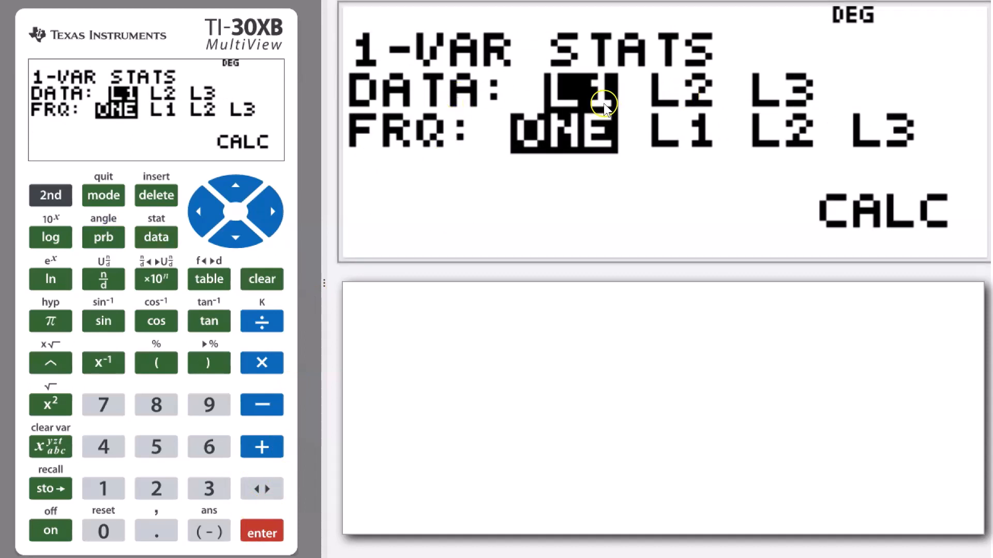
Keep DATA as L1, set FRQ to ONE, and move to CALC
{"action": "left_click", "coordinate": [268, 211]}
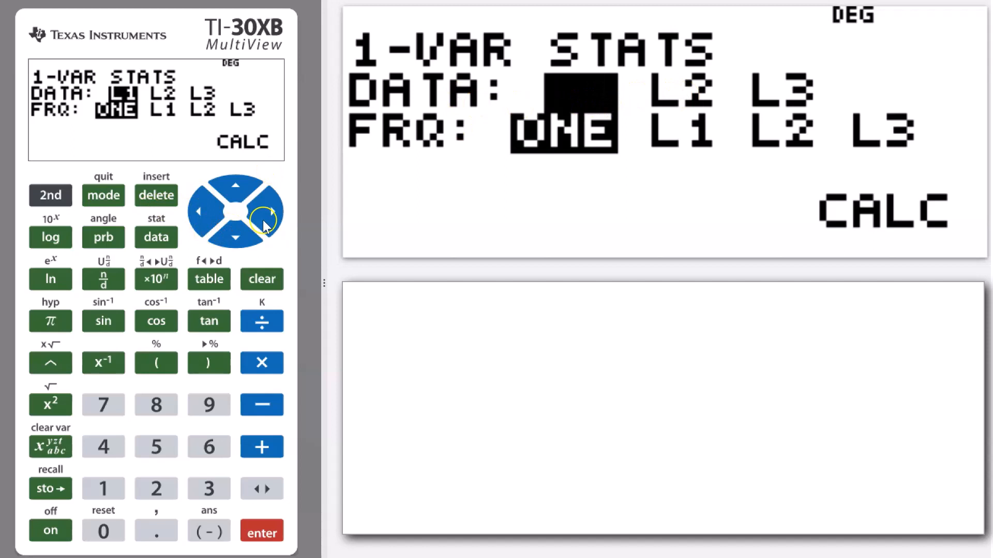
{"action": "left_click", "coordinate": [271, 211]}
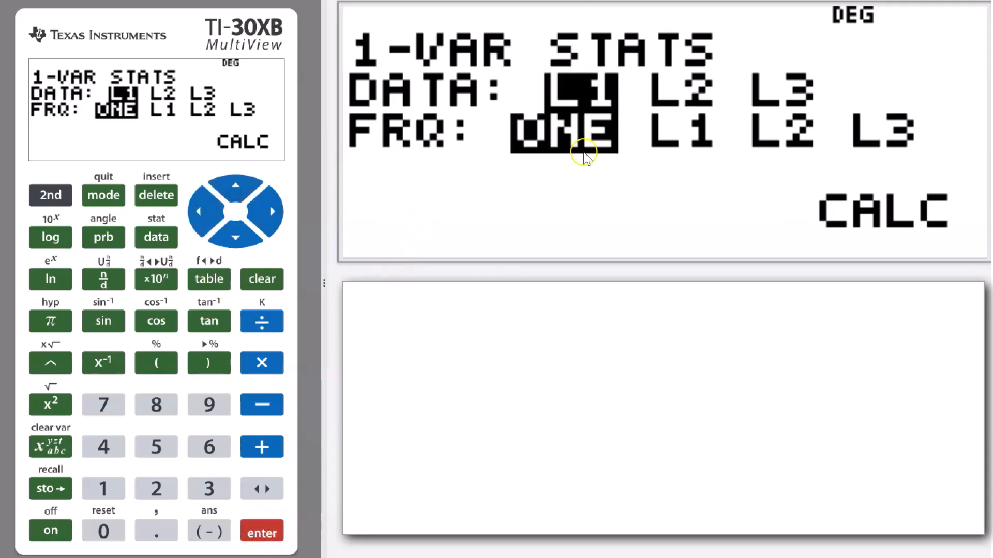
{"action": "mouse_move", "coordinate": [583, 164]}
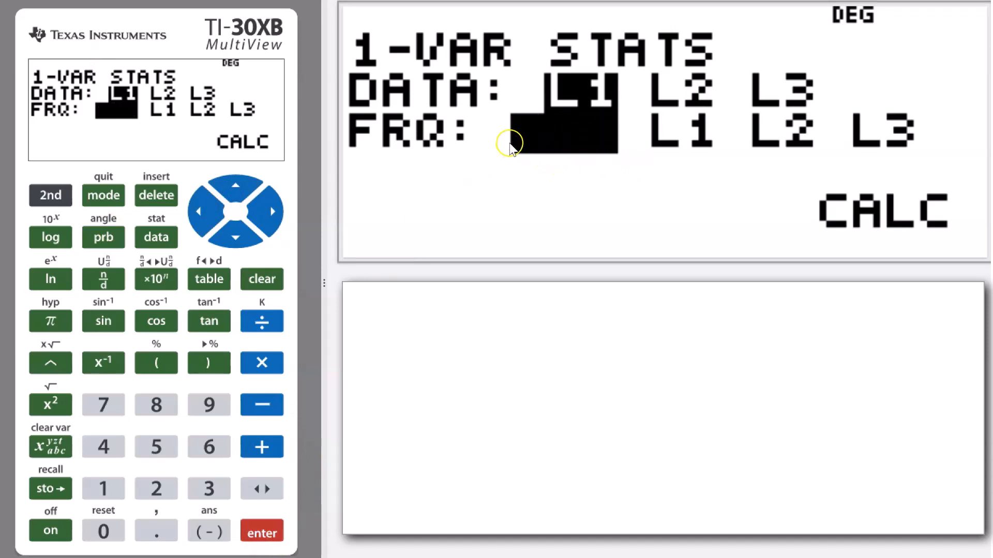
{"action": "mouse_move", "coordinate": [235, 237]}
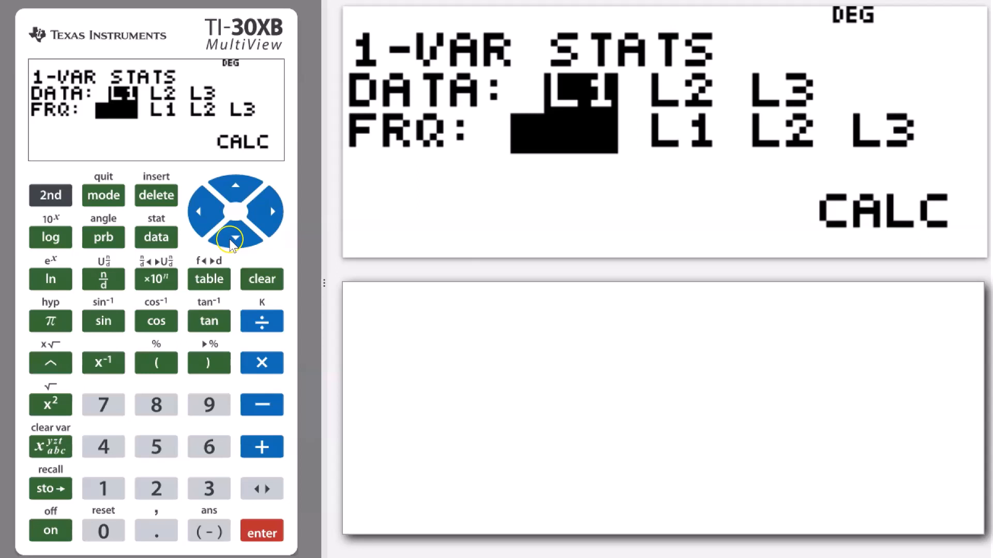
{"action": "left_click", "coordinate": [235, 237]}
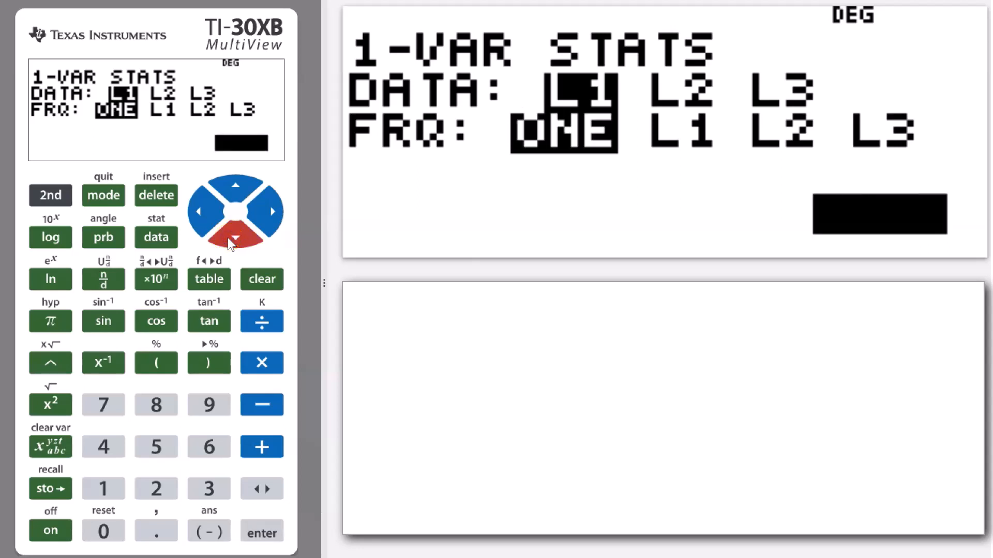
{"action": "left_click", "coordinate": [260, 530]}
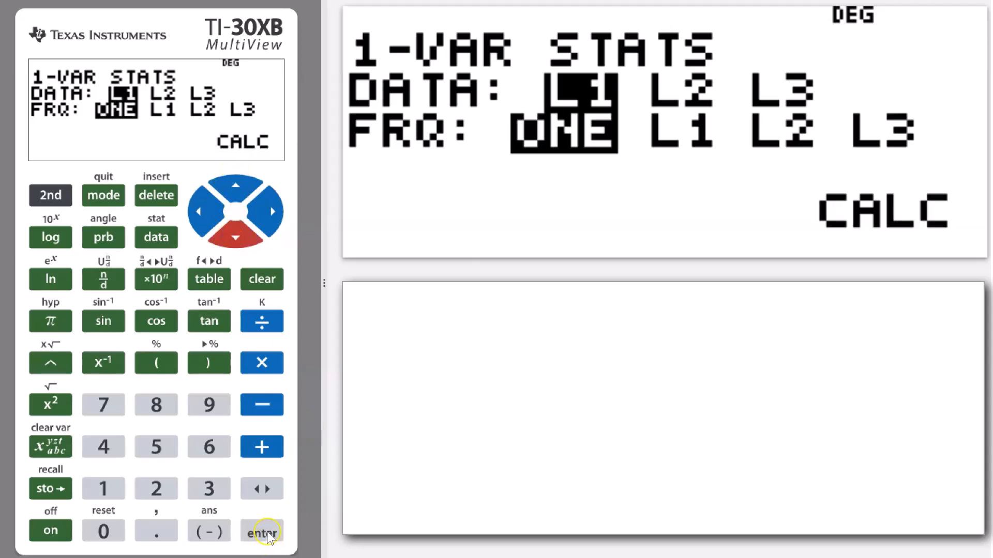
Calculate 1-Var Stats and scroll through mean 47.4, Sx, Σx, minX 24, Q1 42, Med 43.5
{"action": "left_click", "coordinate": [260, 531]}
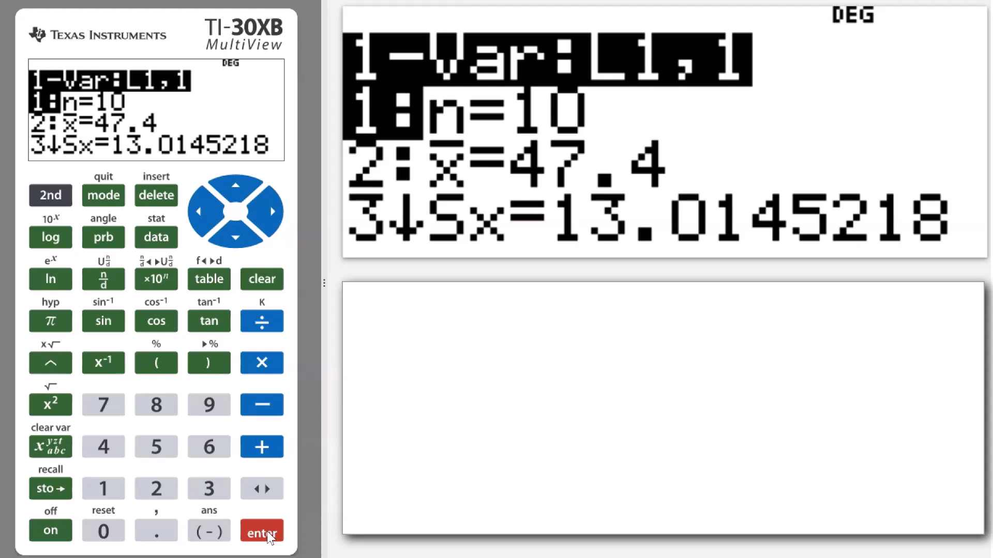
{"action": "mouse_move", "coordinate": [303, 294]}
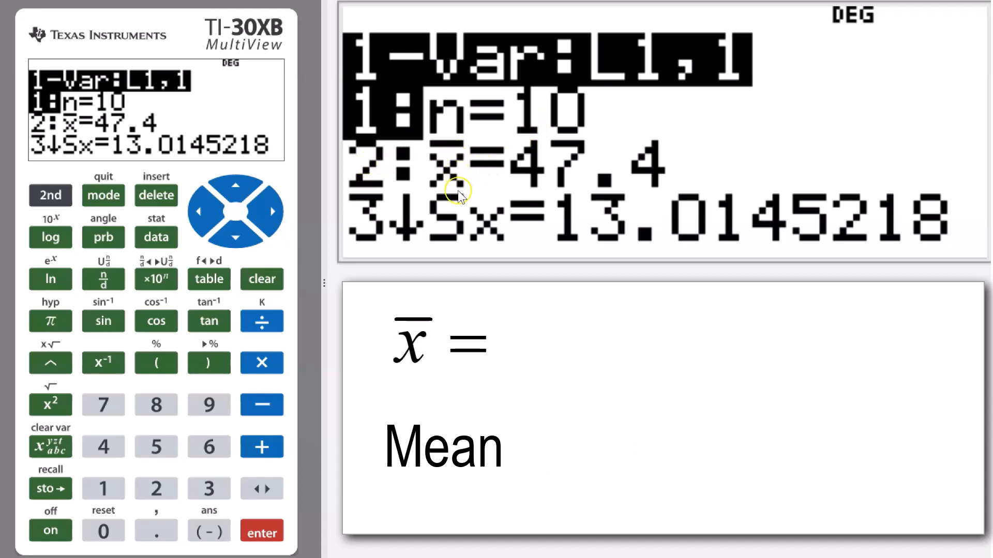
{"action": "mouse_move", "coordinate": [507, 174]}
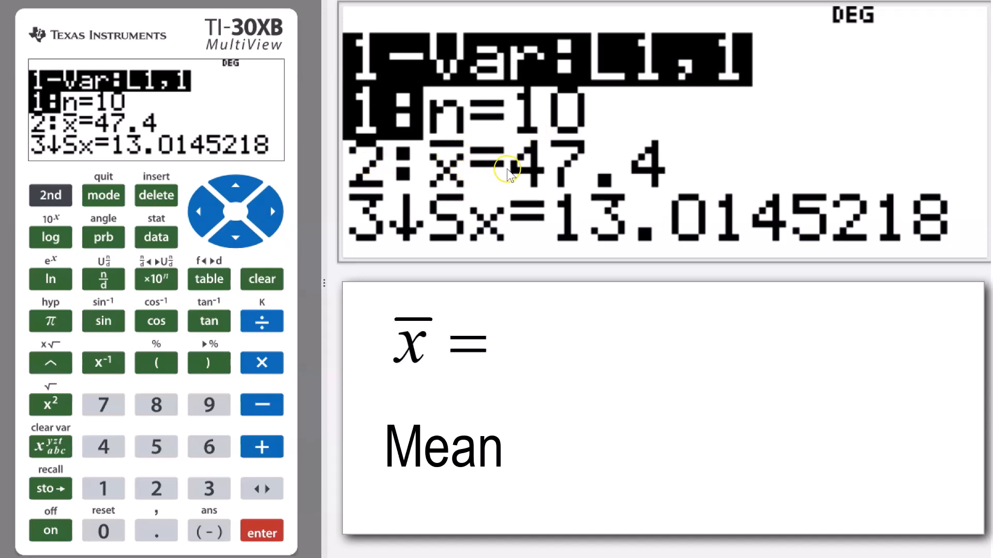
{"action": "left_click", "coordinate": [235, 238]}
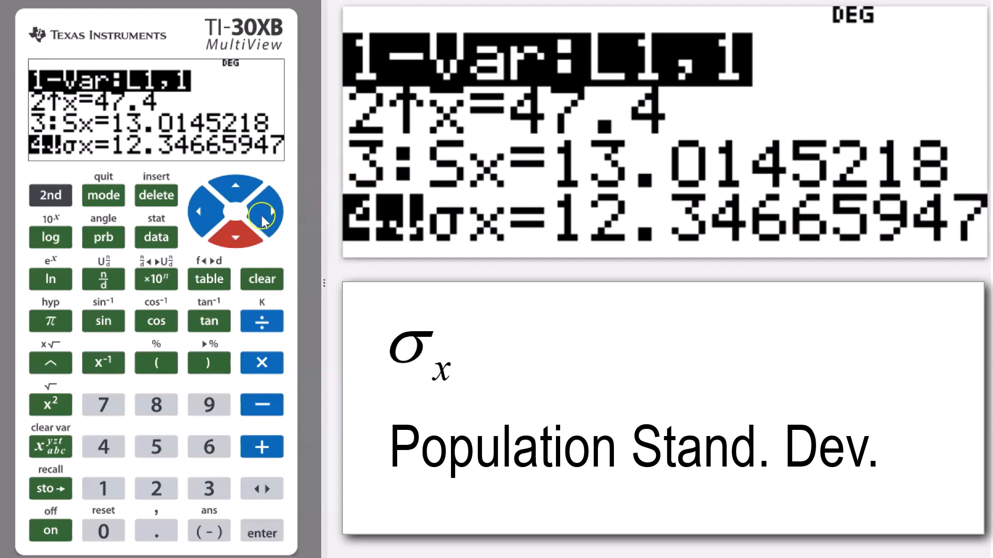
{"action": "left_click", "coordinate": [235, 237]}
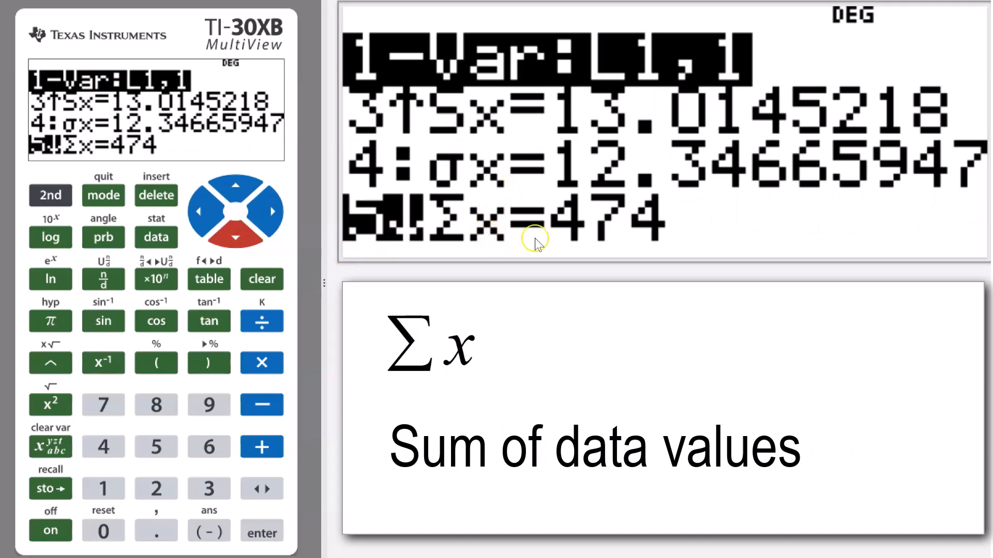
{"action": "mouse_move", "coordinate": [581, 228]}
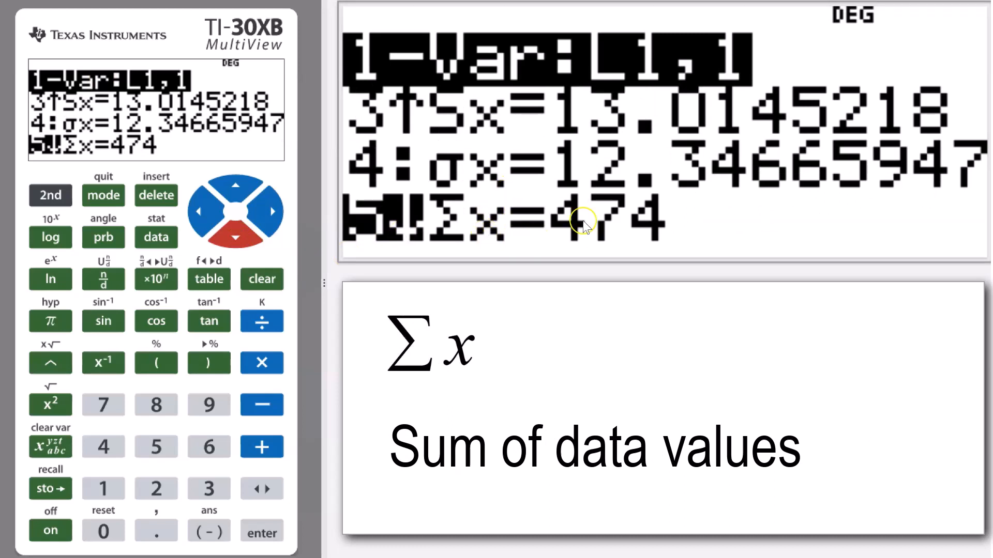
{"action": "mouse_move", "coordinate": [293, 296]}
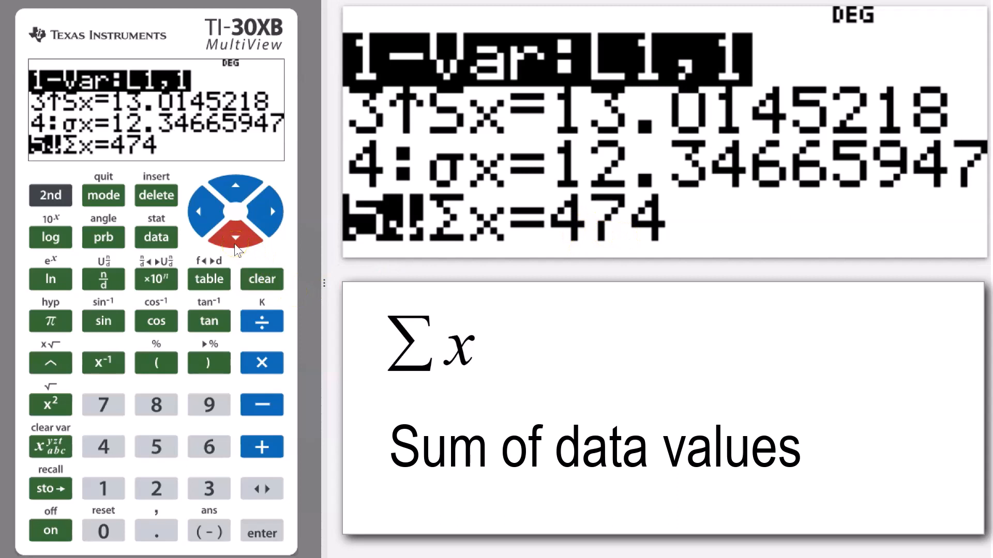
{"action": "left_click", "coordinate": [236, 237]}
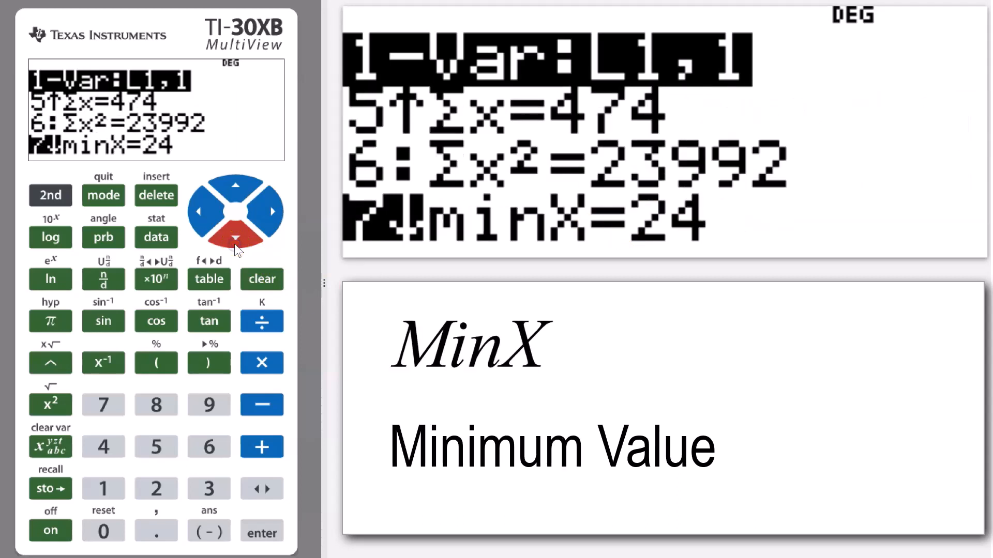
{"action": "left_click", "coordinate": [236, 238]}
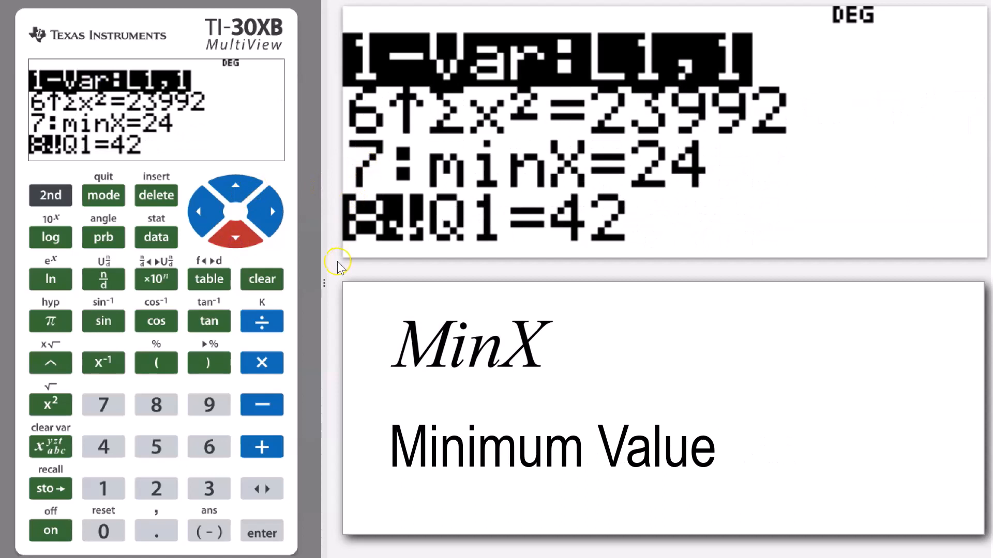
{"action": "left_click", "coordinate": [236, 237]}
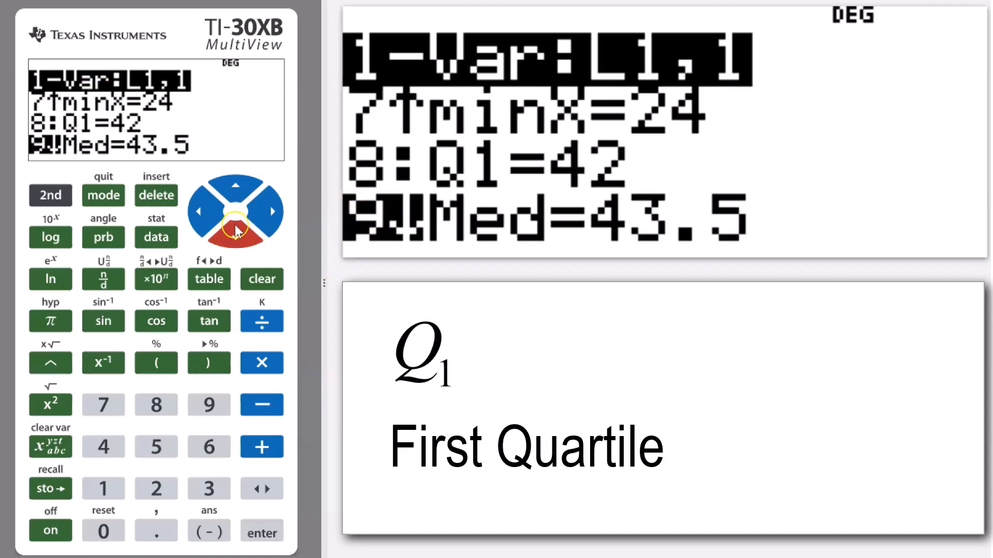
Scroll to Q3 60 and maxX 69, back up to minX, then down to maxX
{"action": "left_click", "coordinate": [236, 237]}
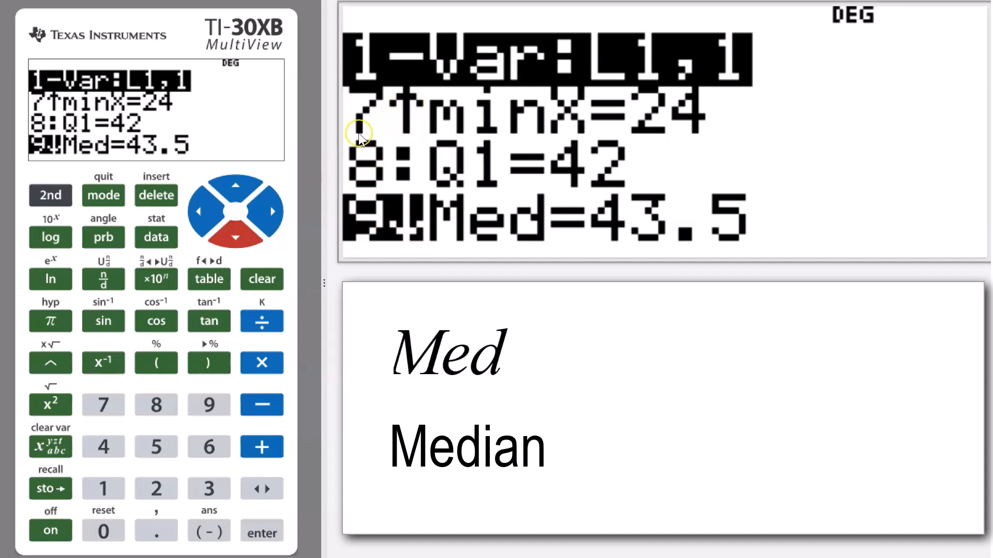
{"action": "mouse_move", "coordinate": [493, 112]}
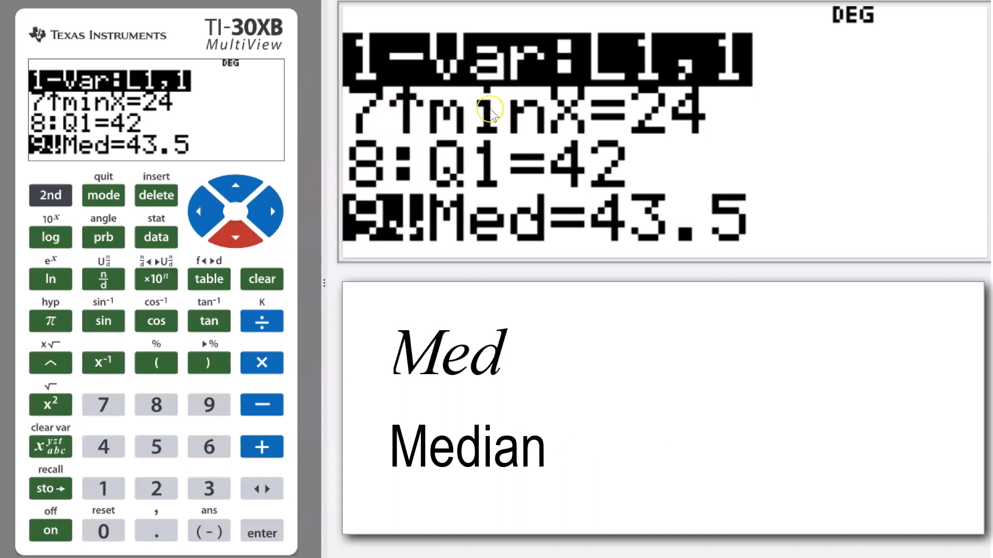
{"action": "mouse_move", "coordinate": [525, 243]}
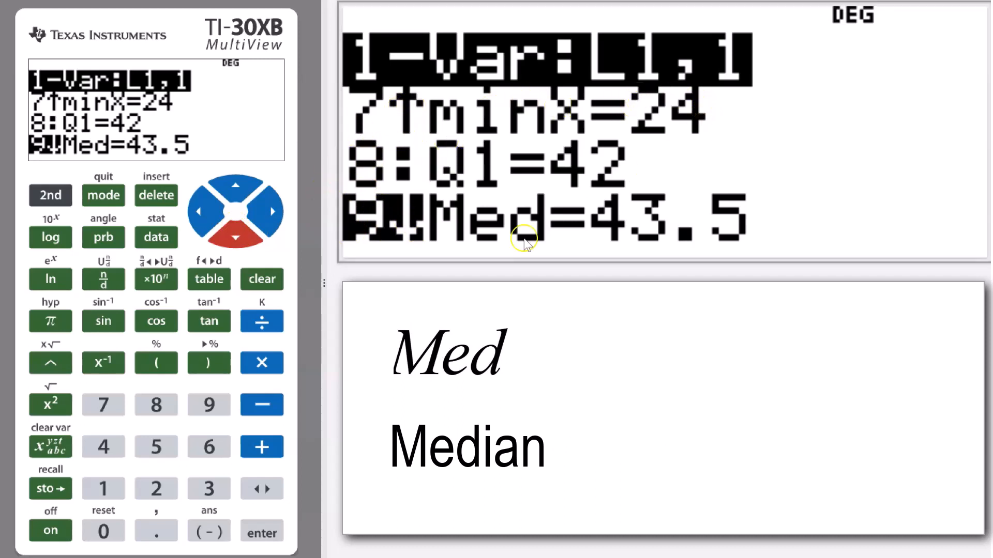
{"action": "mouse_move", "coordinate": [469, 187]}
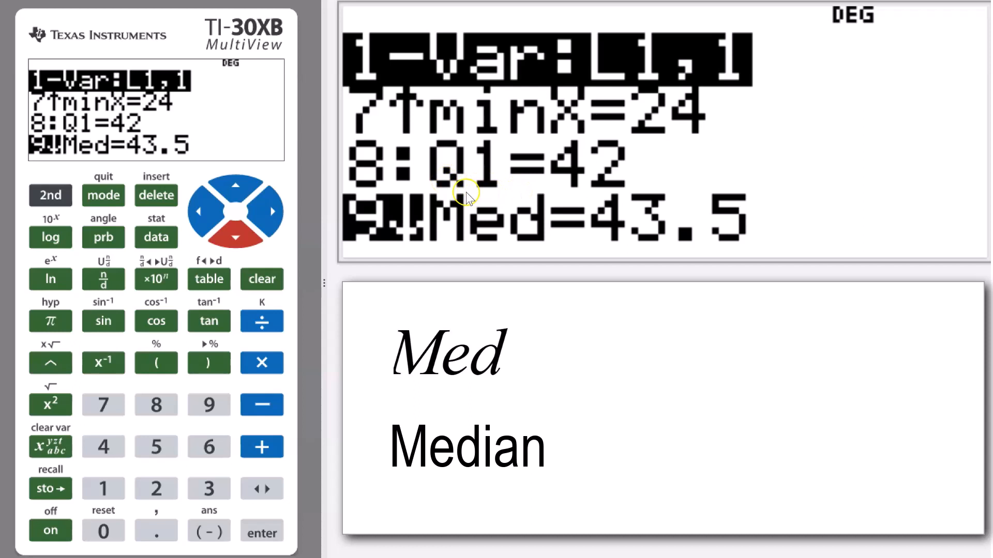
{"action": "mouse_move", "coordinate": [497, 248]}
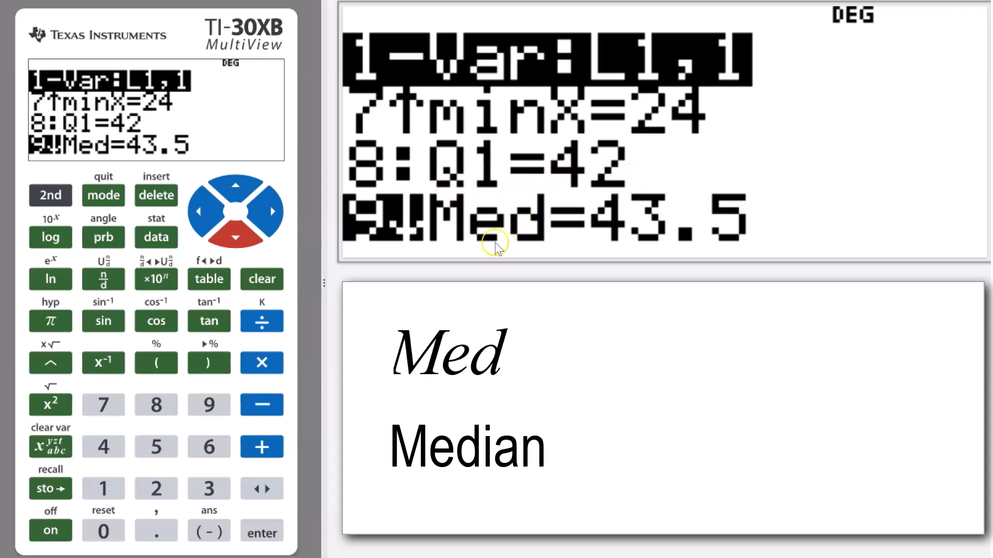
{"action": "mouse_move", "coordinate": [678, 231]}
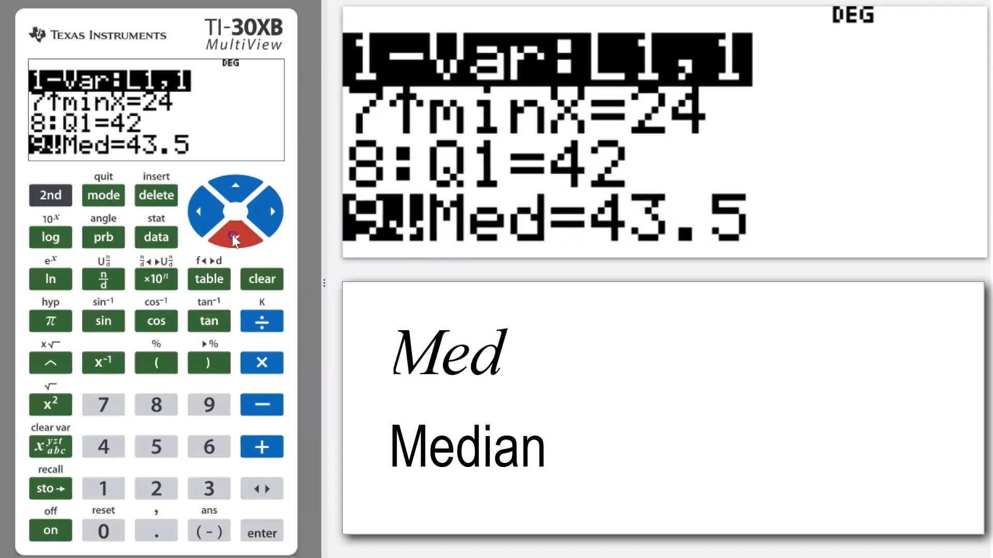
{"action": "left_click", "coordinate": [236, 231]}
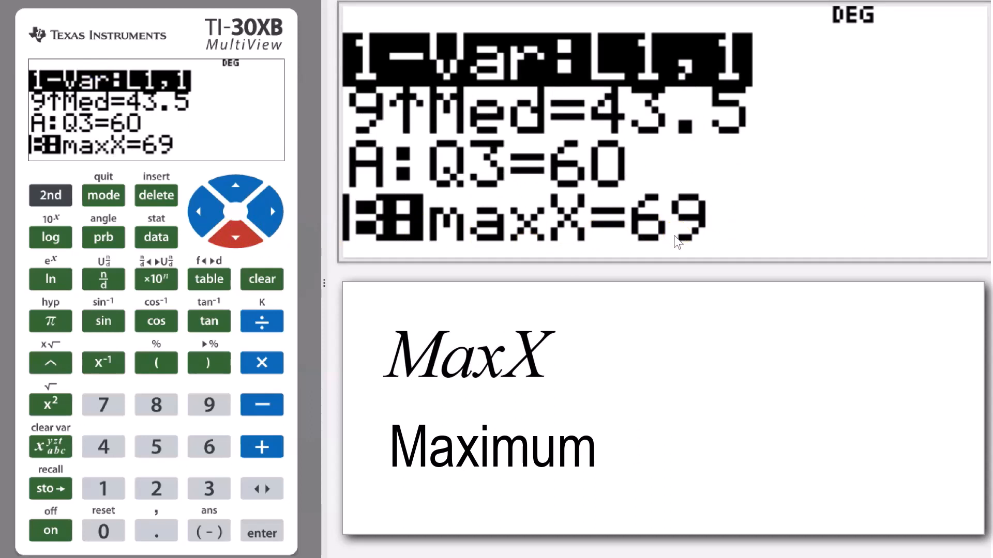
{"action": "mouse_move", "coordinate": [531, 228]}
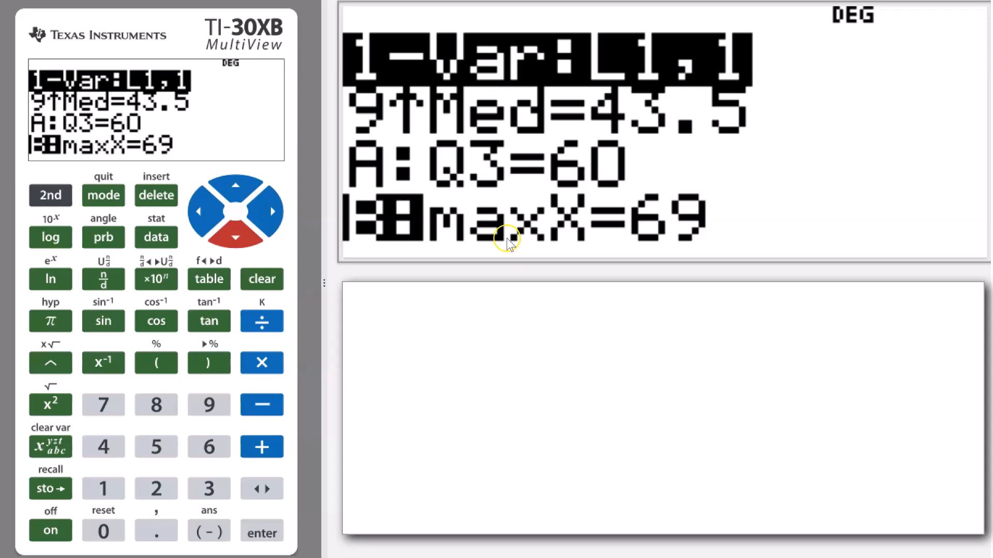
{"action": "mouse_move", "coordinate": [587, 253]}
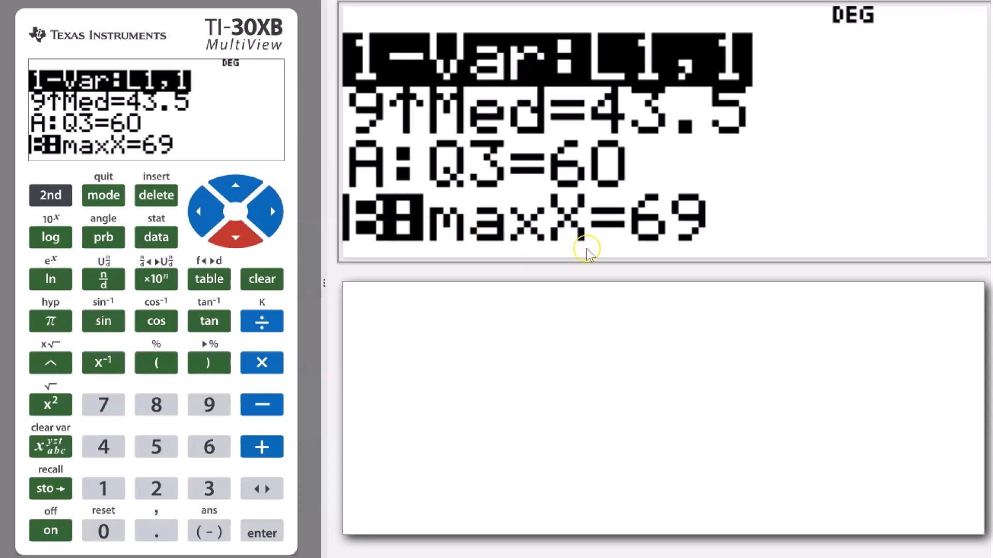
{"action": "mouse_move", "coordinate": [226, 196]}
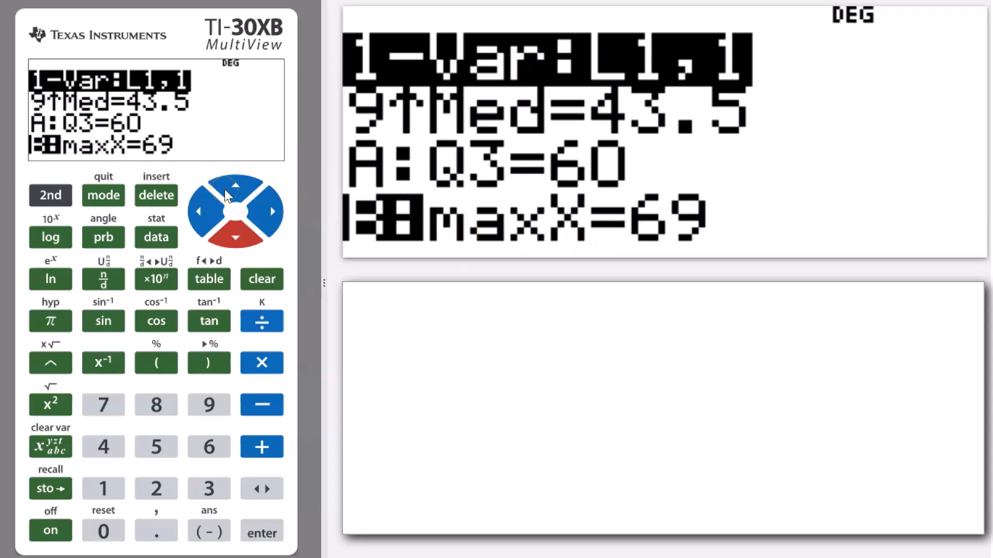
{"action": "left_click", "coordinate": [235, 184]}
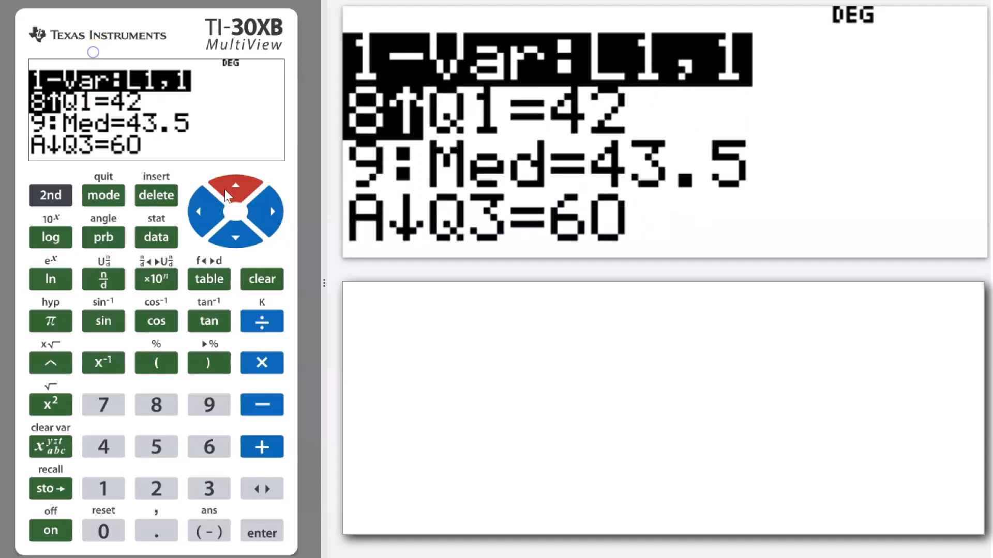
{"action": "left_click", "coordinate": [235, 185]}
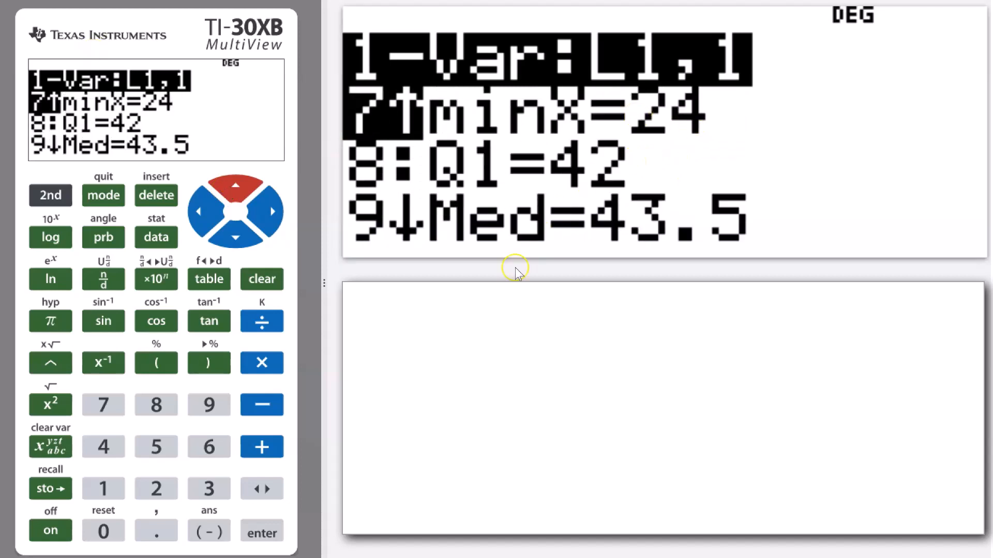
{"action": "mouse_move", "coordinate": [31, 215]}
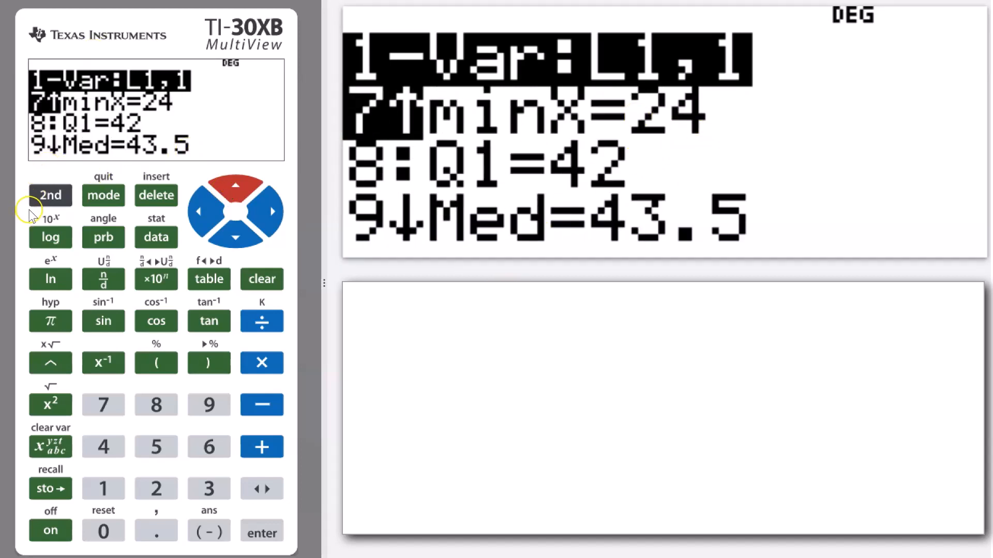
{"action": "mouse_move", "coordinate": [235, 237]}
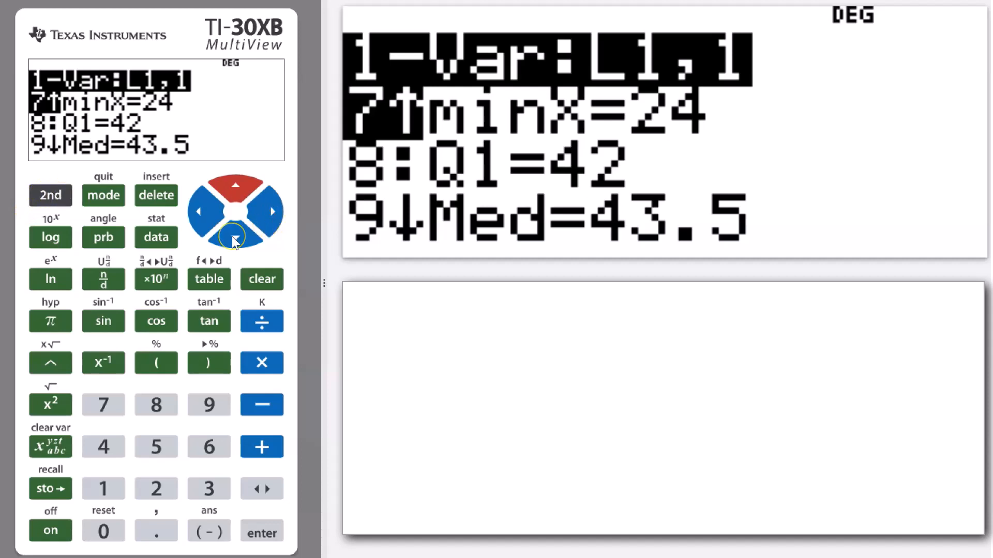
{"action": "left_click", "coordinate": [235, 237]}
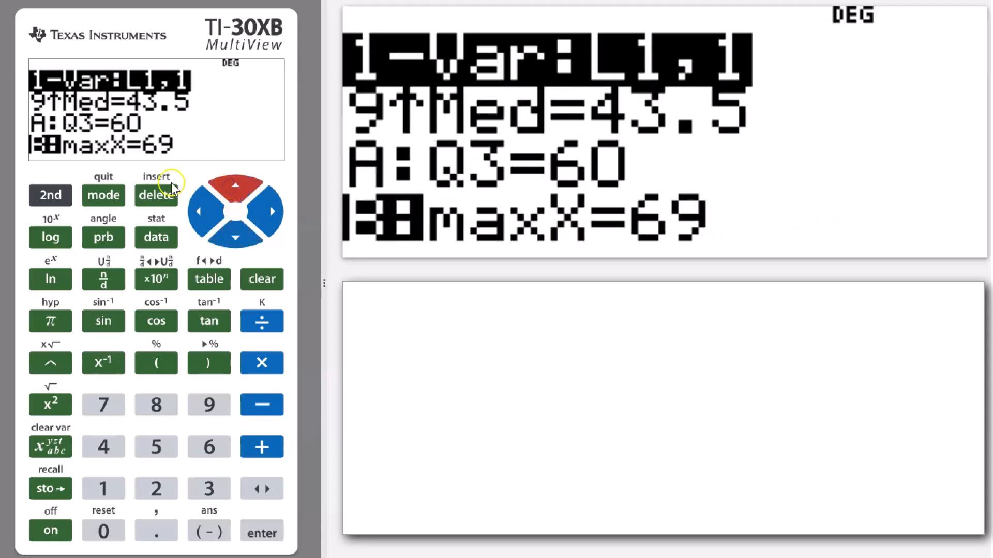
Paste maxX onto the home screen followed by a minus sign
{"action": "left_click", "coordinate": [261, 532]}
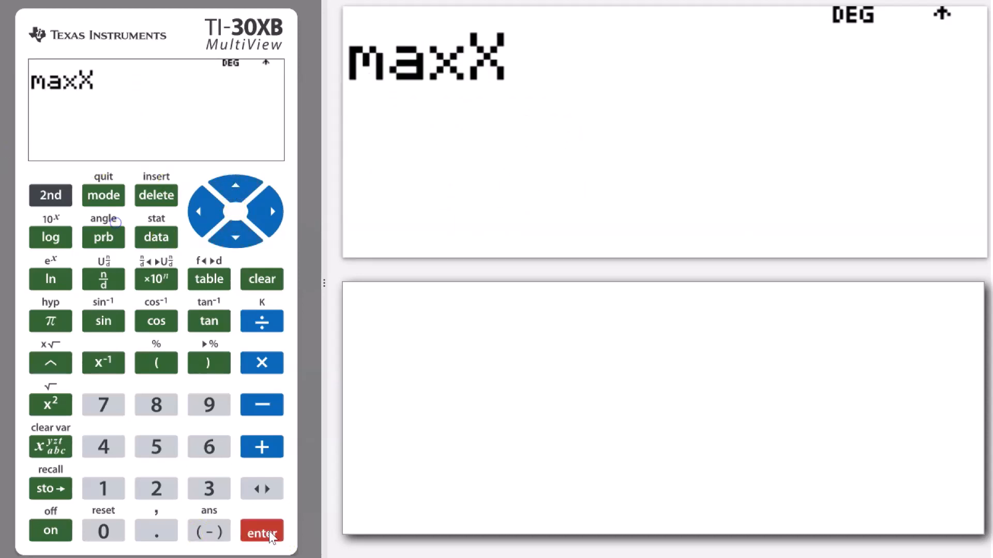
{"action": "mouse_move", "coordinate": [213, 428]}
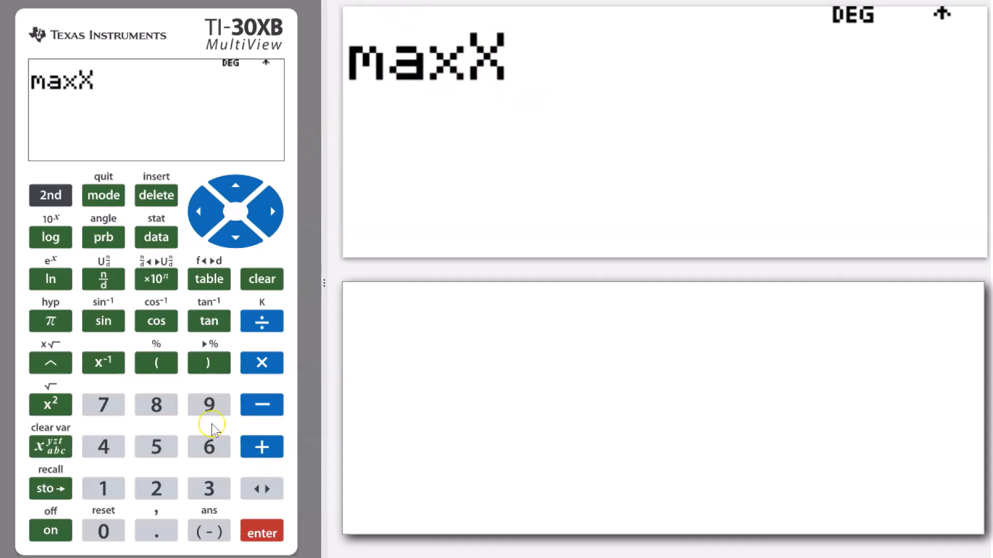
{"action": "left_click", "coordinate": [261, 405]}
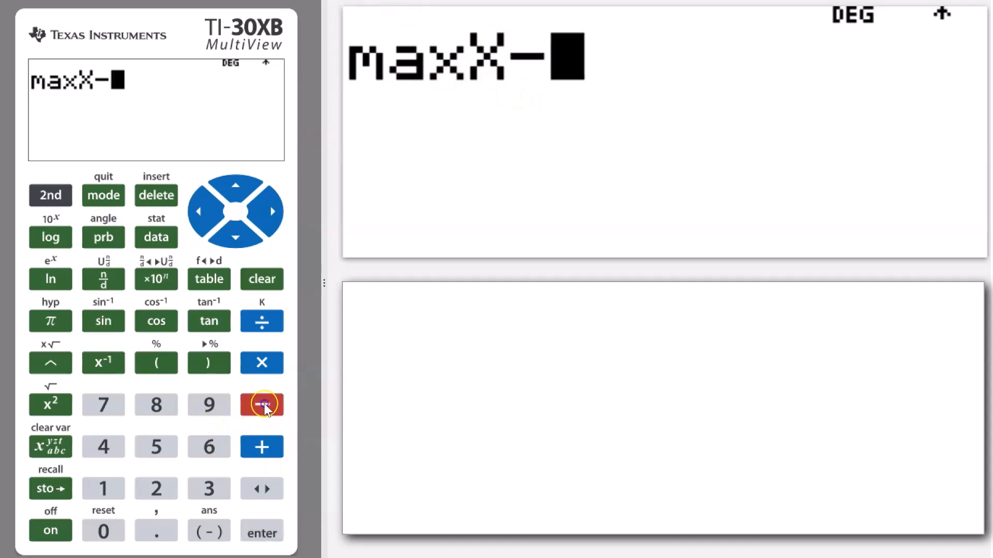
{"action": "left_click", "coordinate": [50, 195]}
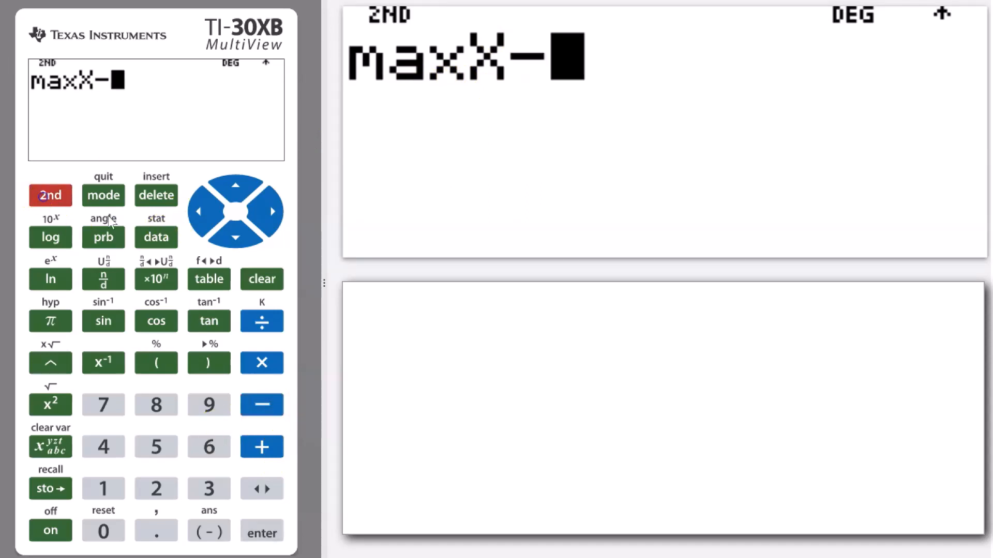
{"action": "left_click", "coordinate": [155, 238]}
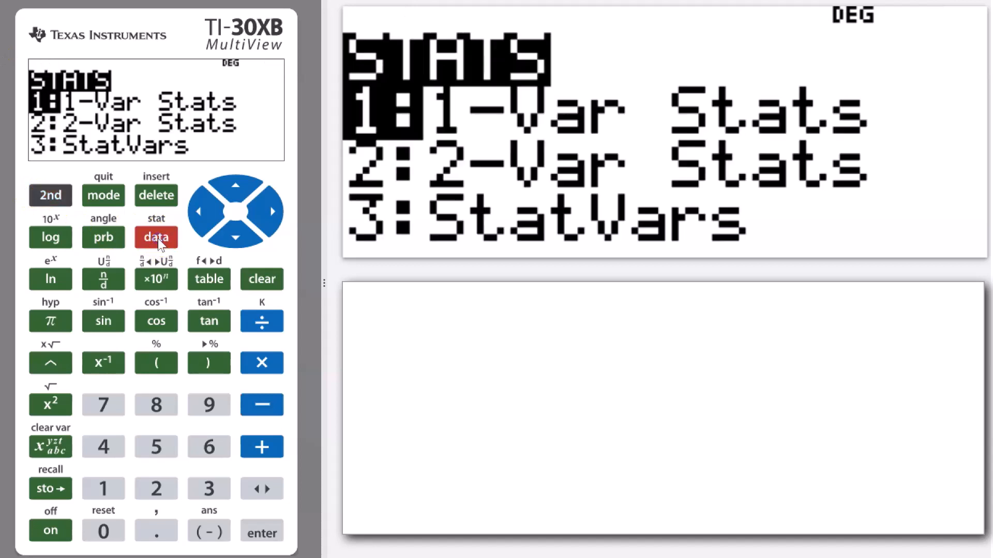
{"action": "mouse_move", "coordinate": [226, 236]}
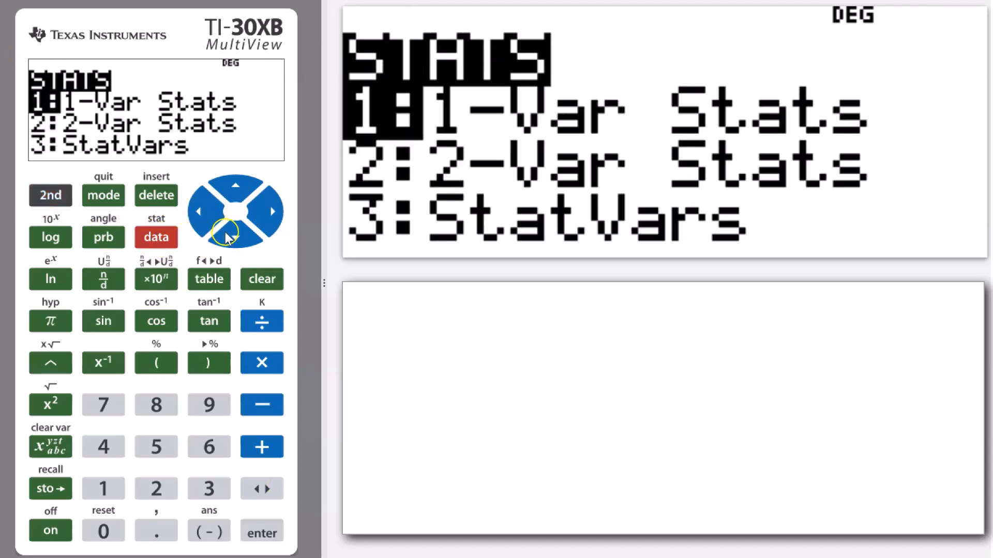
{"action": "mouse_move", "coordinate": [595, 247]}
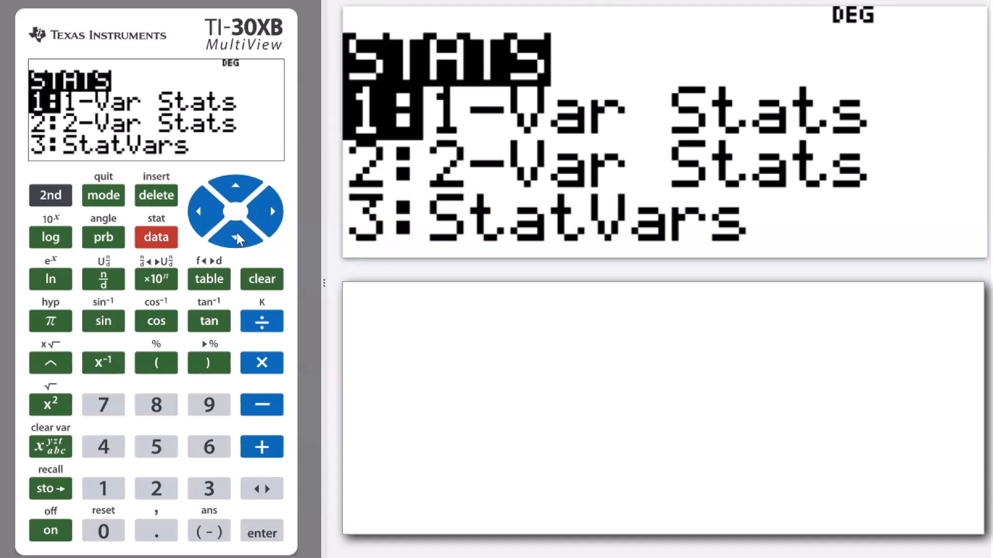
Recall minX from StatVars and evaluate maxX−minX, giving 45
{"action": "left_click", "coordinate": [236, 236]}
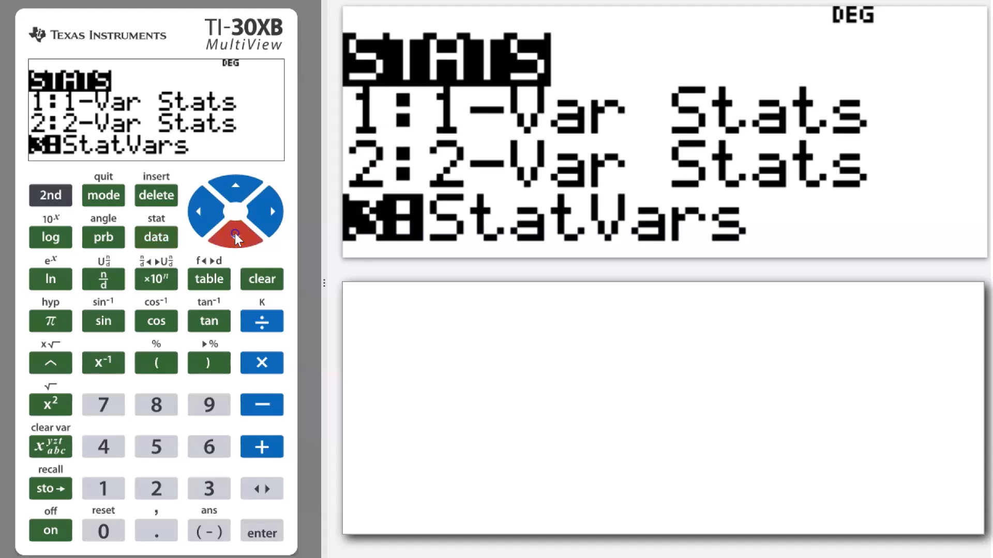
{"action": "left_click", "coordinate": [234, 237]}
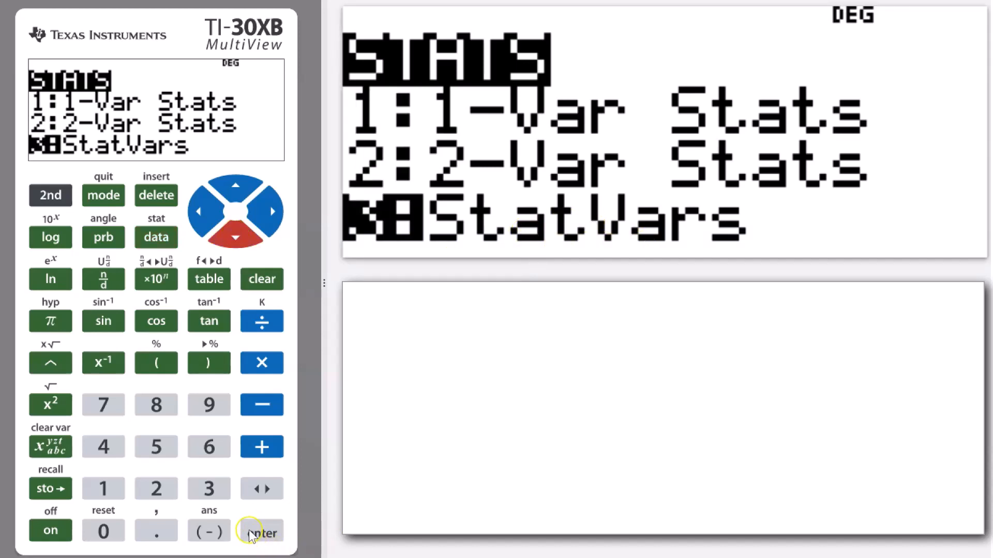
{"action": "left_click", "coordinate": [260, 531]}
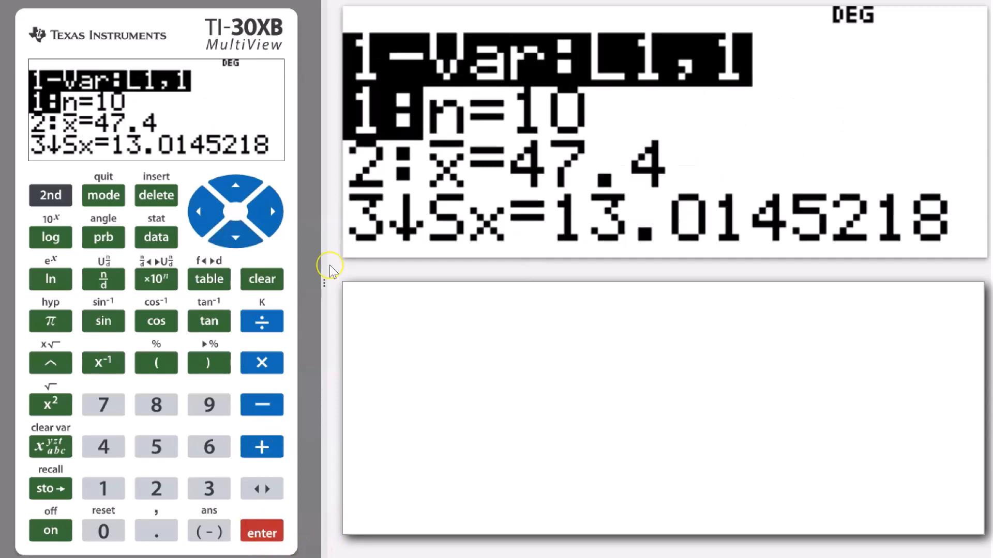
{"action": "left_click", "coordinate": [235, 237]}
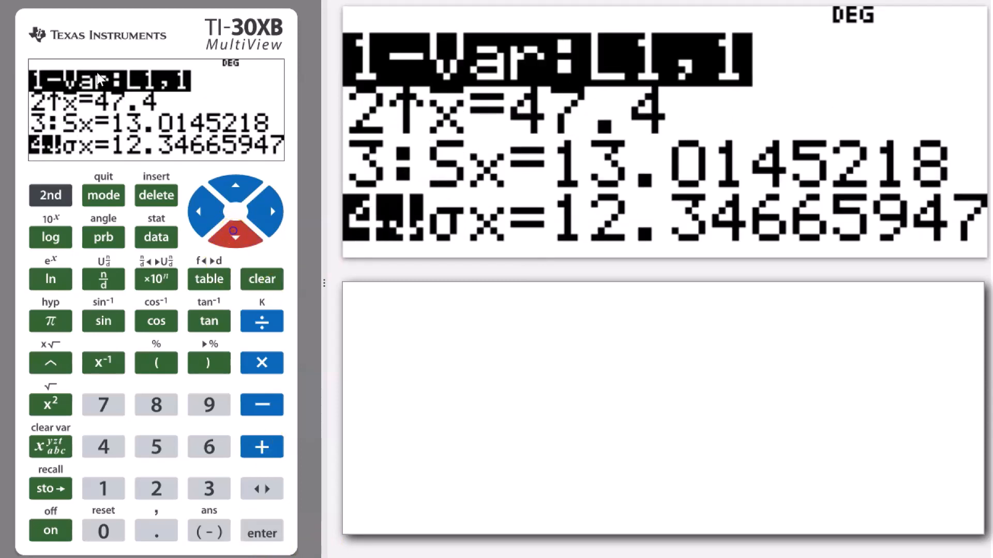
{"action": "left_click", "coordinate": [235, 230]}
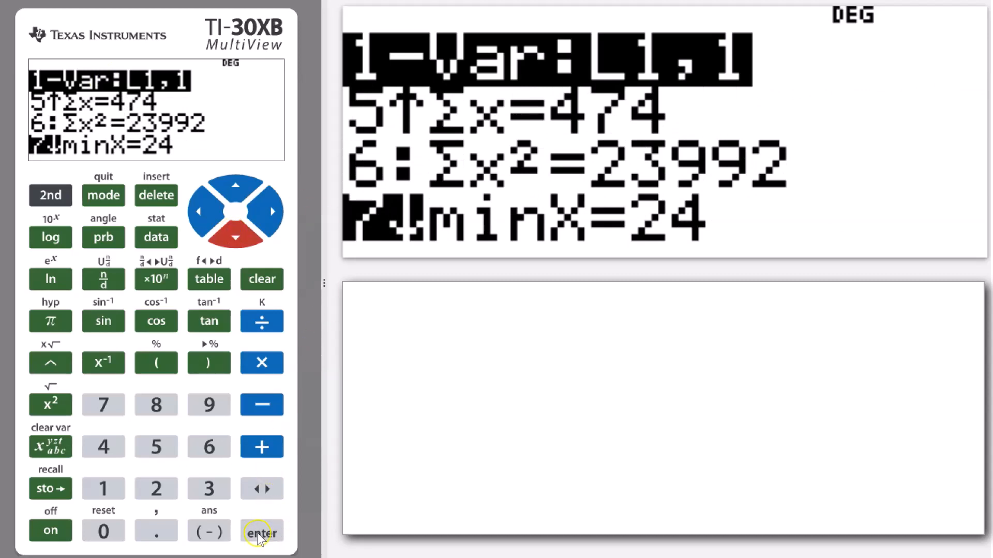
{"action": "left_click", "coordinate": [261, 531]}
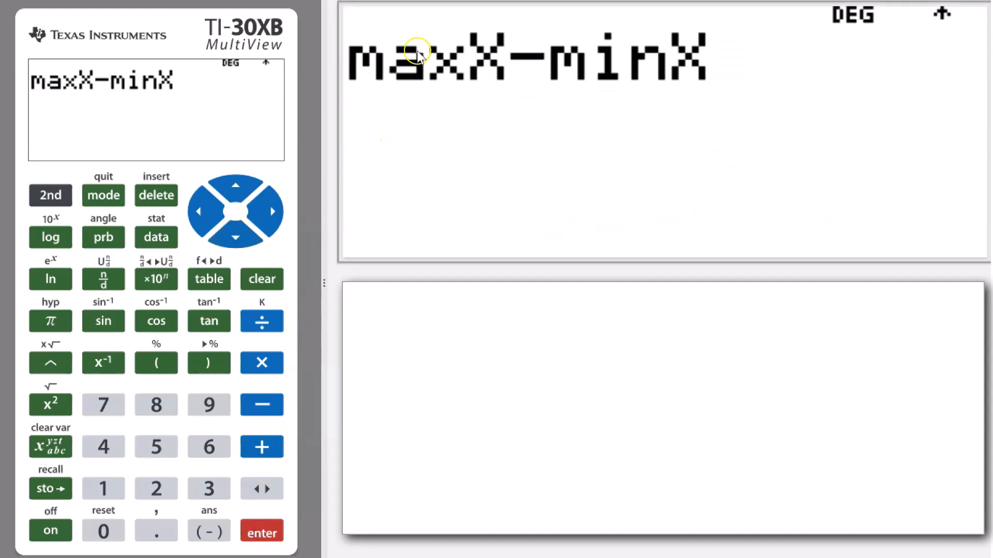
{"action": "left_click", "coordinate": [261, 531]}
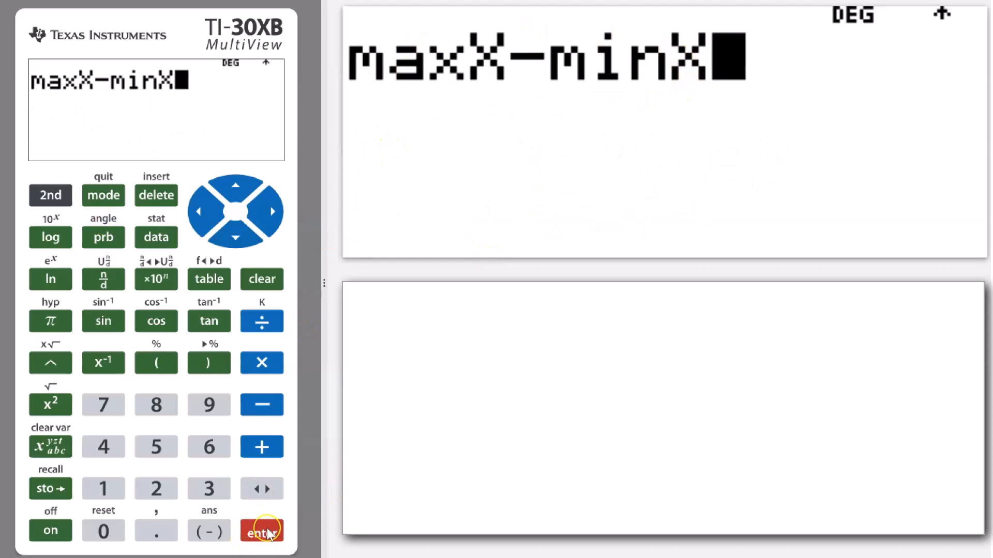
{"action": "left_click", "coordinate": [261, 530]}
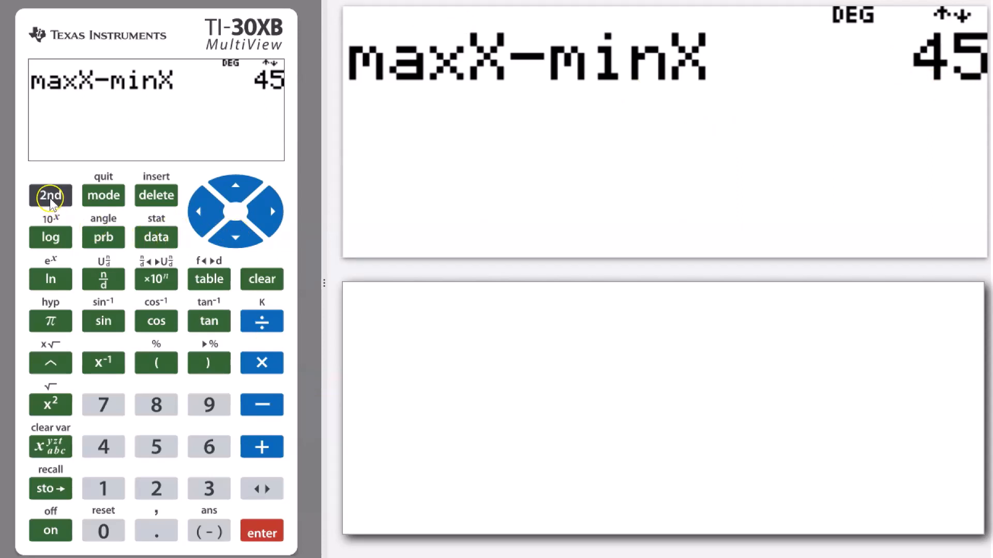
Recall x̄ from StatVars and evaluate it, showing 47.4
{"action": "left_click", "coordinate": [156, 237]}
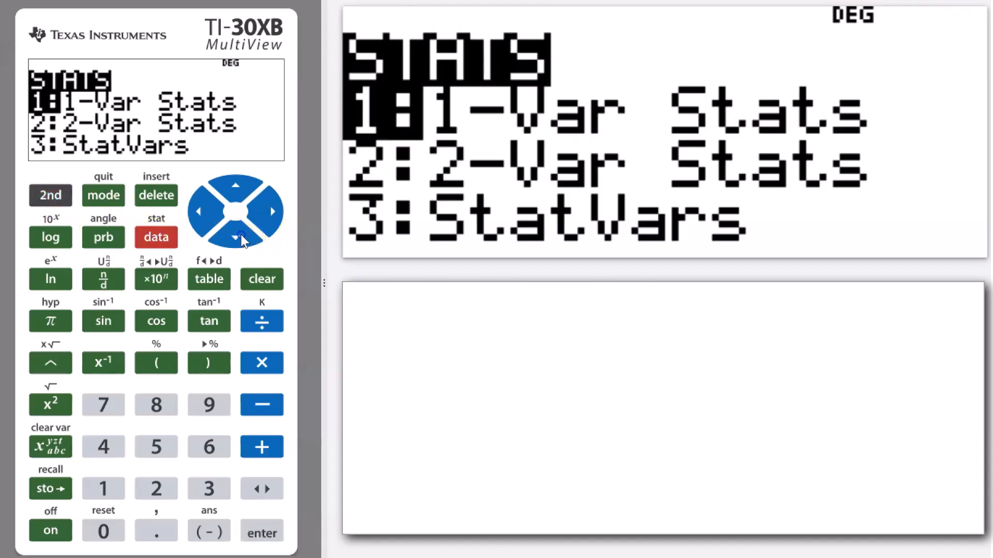
{"action": "left_click", "coordinate": [260, 531]}
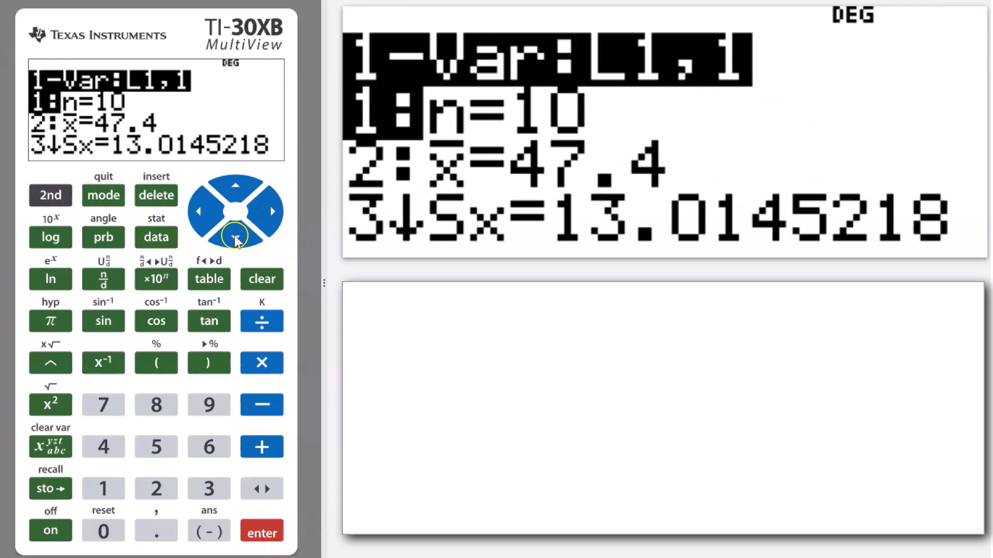
{"action": "left_click", "coordinate": [260, 530]}
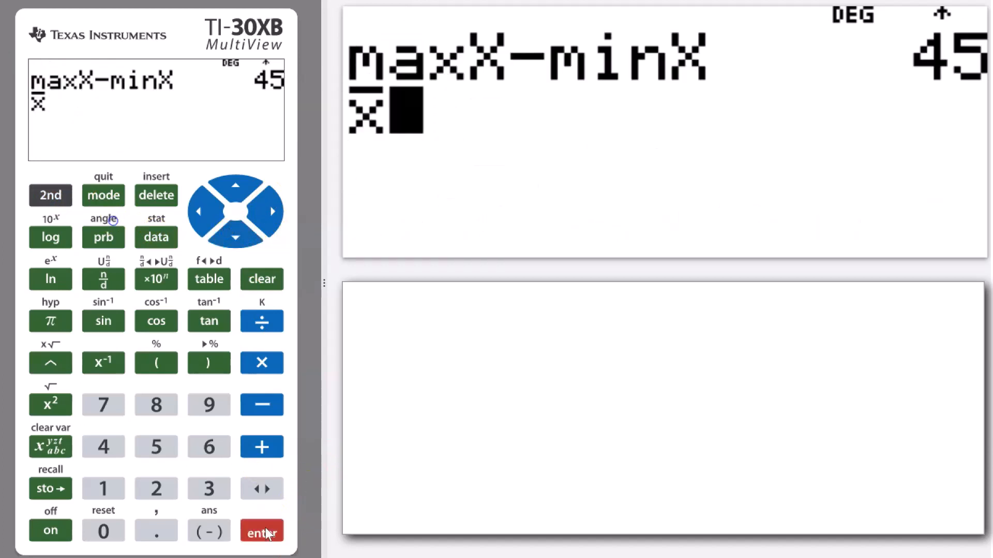
{"action": "left_click", "coordinate": [260, 531]}
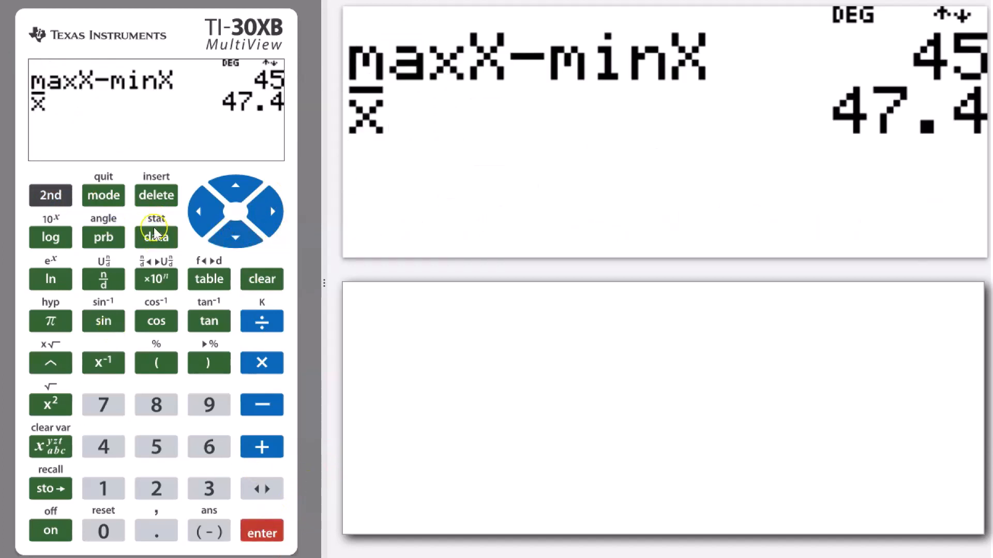
Recall Med from StatVars onto the home screen, showing 43.5
{"action": "left_click", "coordinate": [155, 238]}
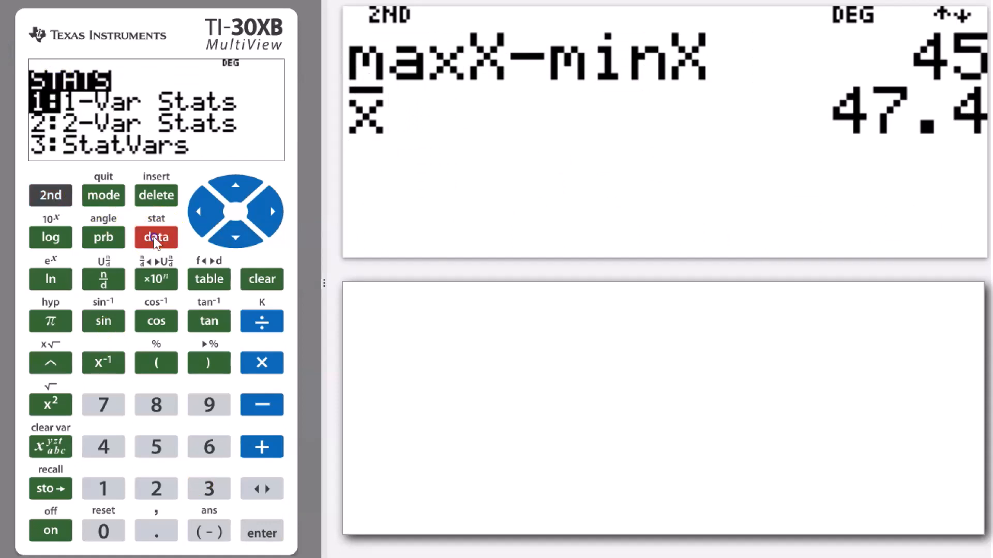
{"action": "left_click", "coordinate": [235, 238]}
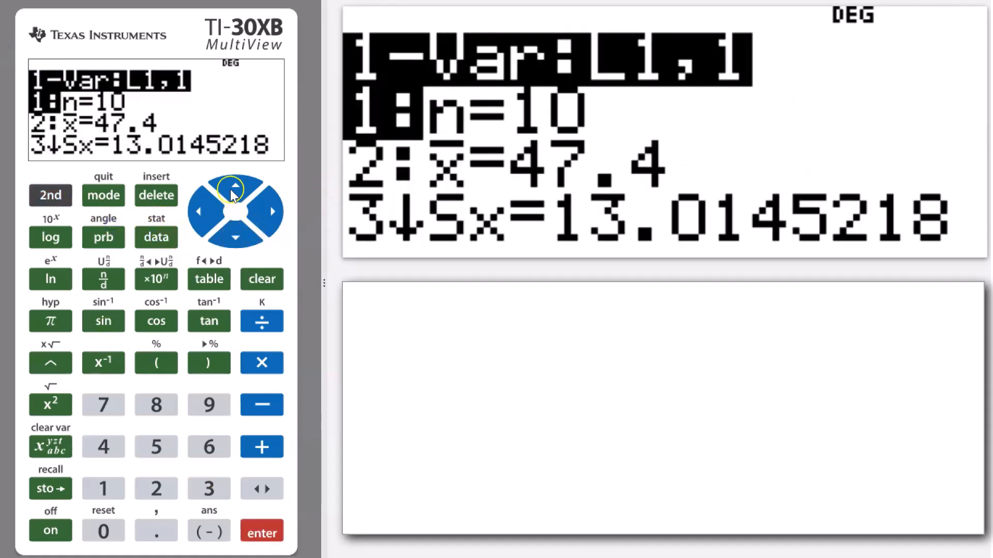
{"action": "left_click", "coordinate": [236, 237]}
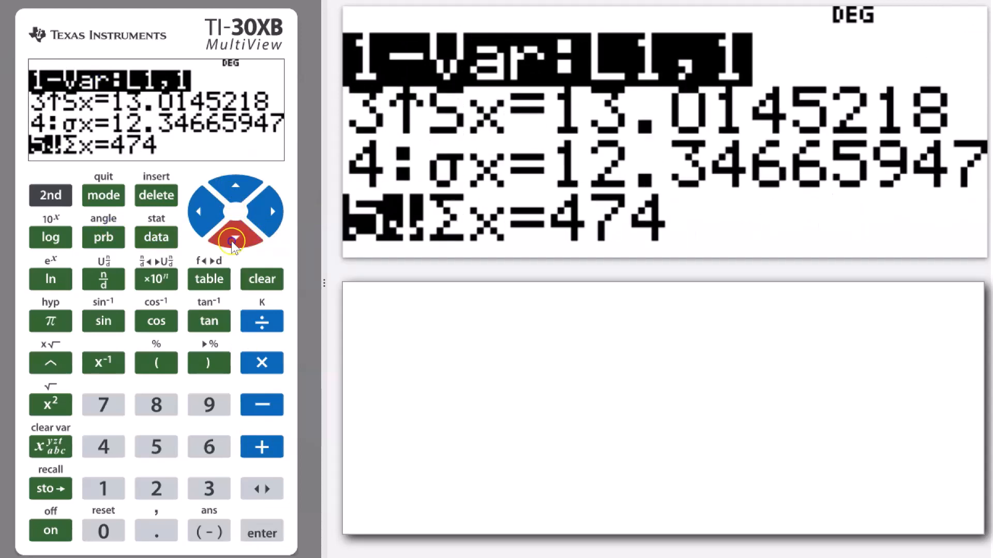
{"action": "left_click", "coordinate": [235, 237]}
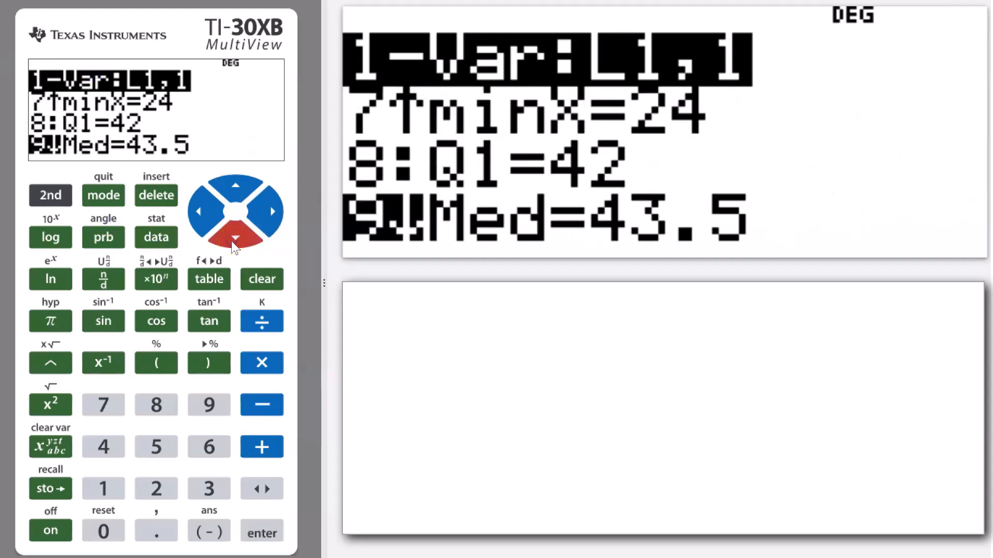
{"action": "left_click", "coordinate": [261, 532]}
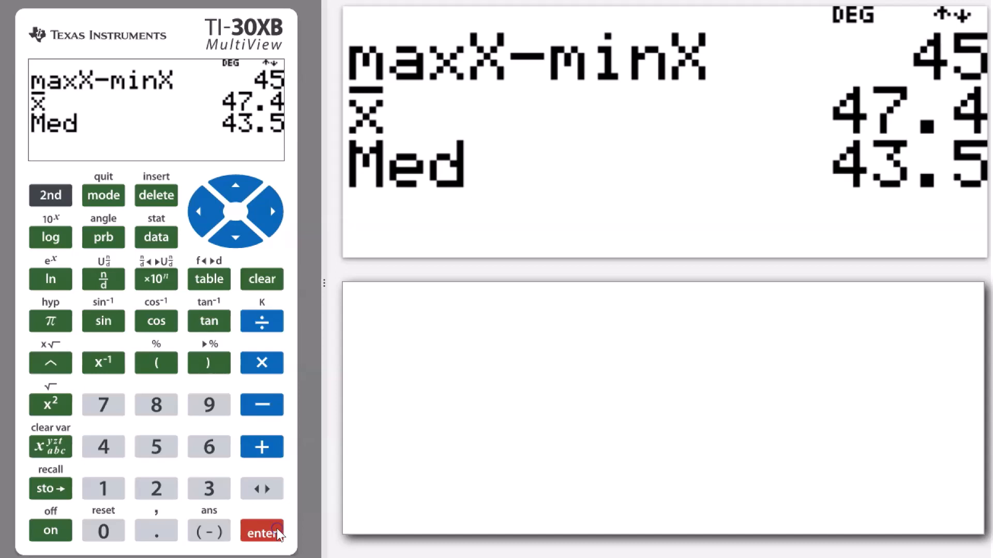
{"action": "mouse_move", "coordinate": [953, 280]}
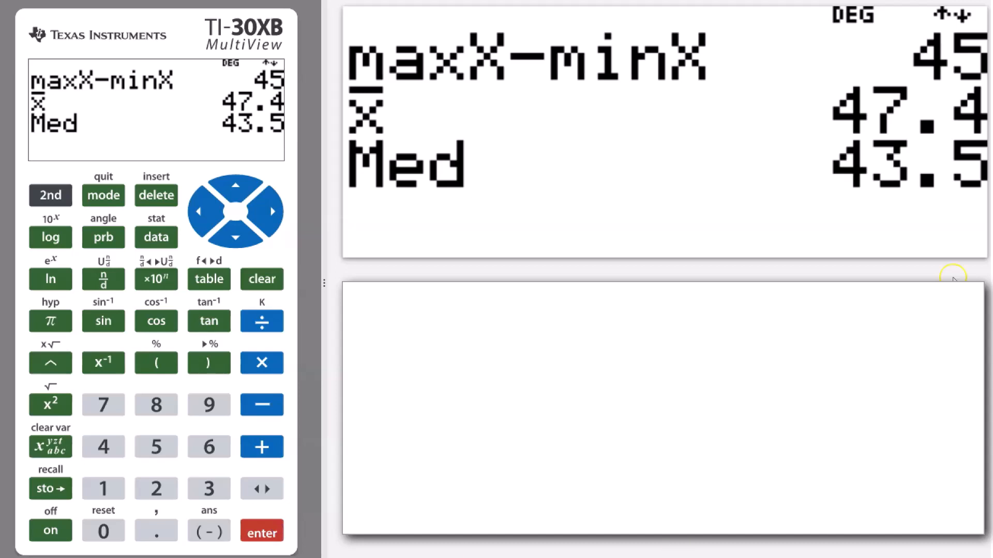
{"action": "mouse_move", "coordinate": [672, 211]}
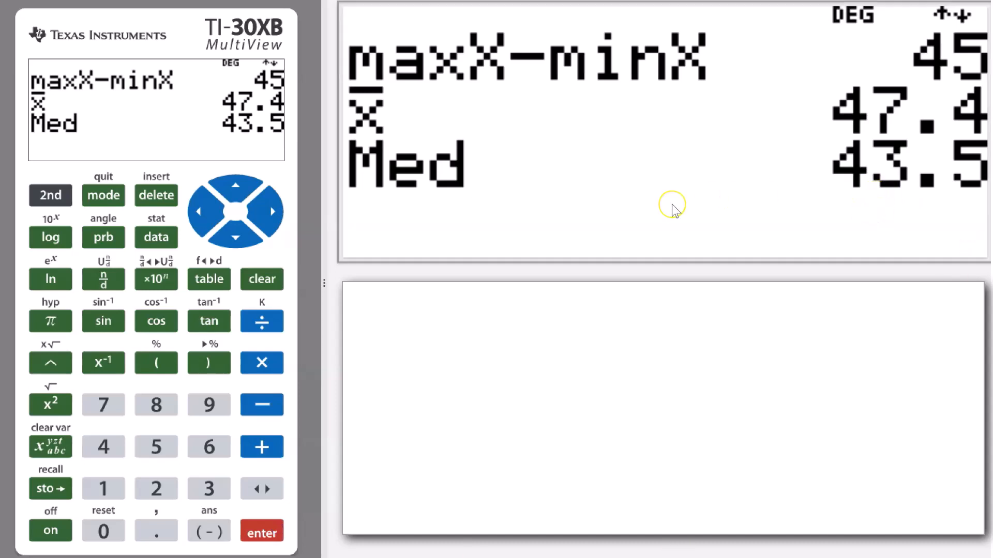
{"action": "mouse_move", "coordinate": [697, 184]}
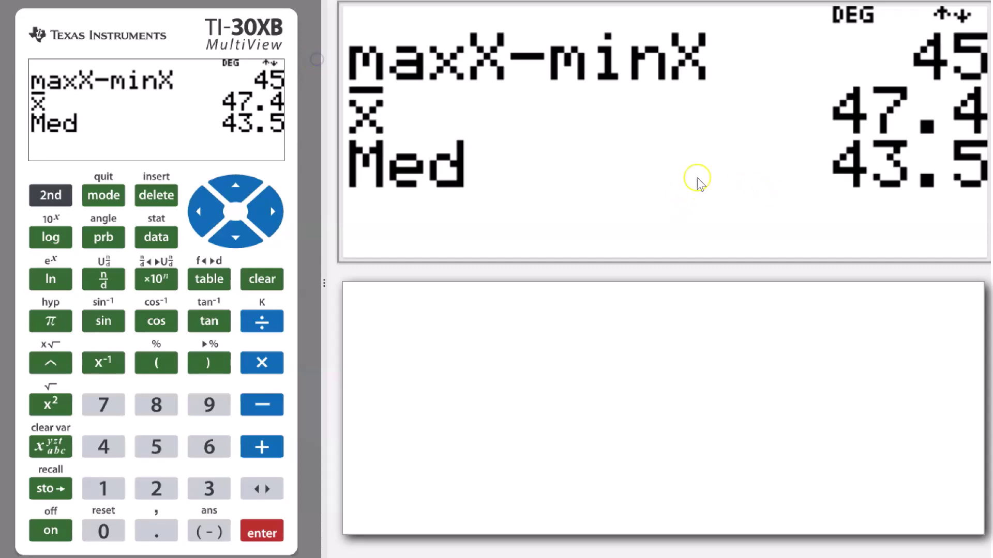
{"action": "mouse_move", "coordinate": [497, 121]}
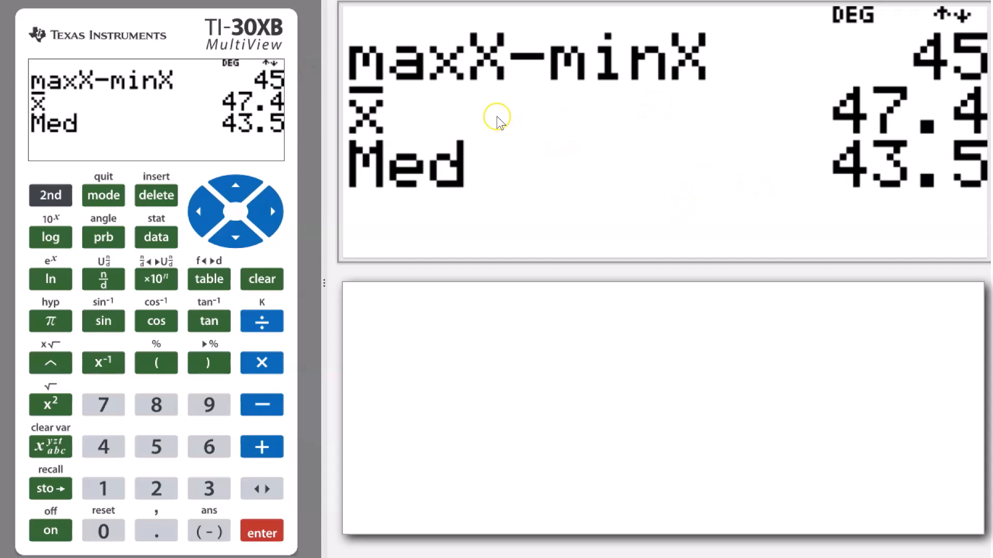